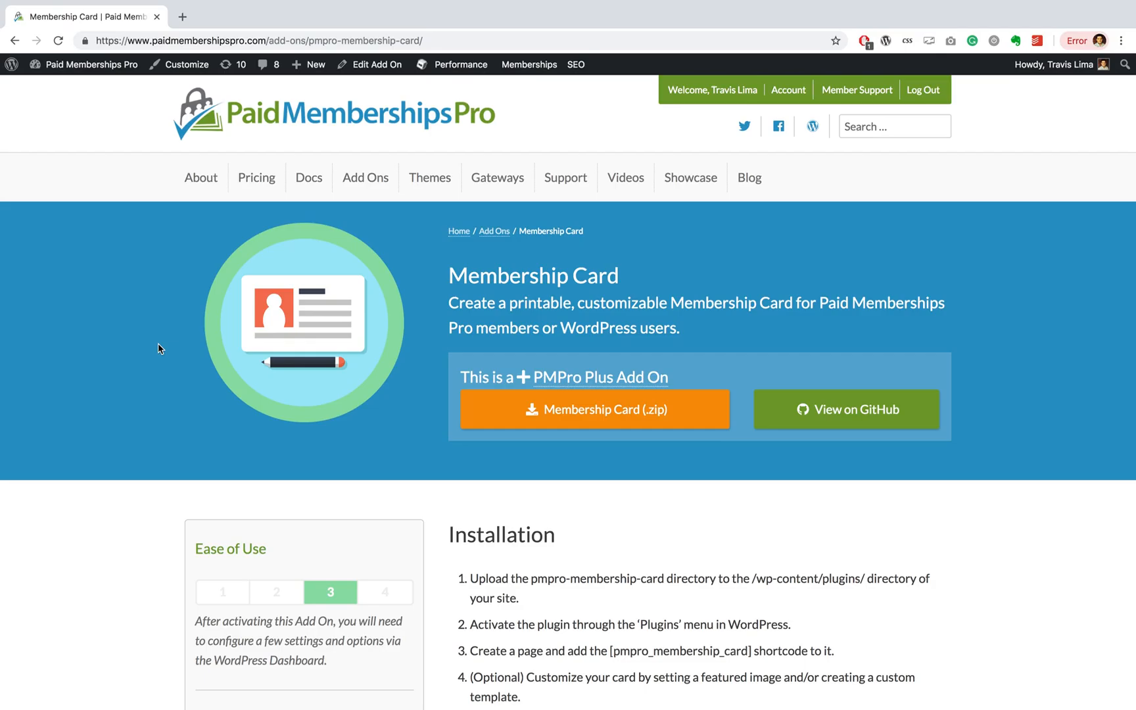
- Scroll through the current page, then switch to the site's installed plugins list
{"action": "scroll", "scroll_direction": "down", "scroll_amount": 3}
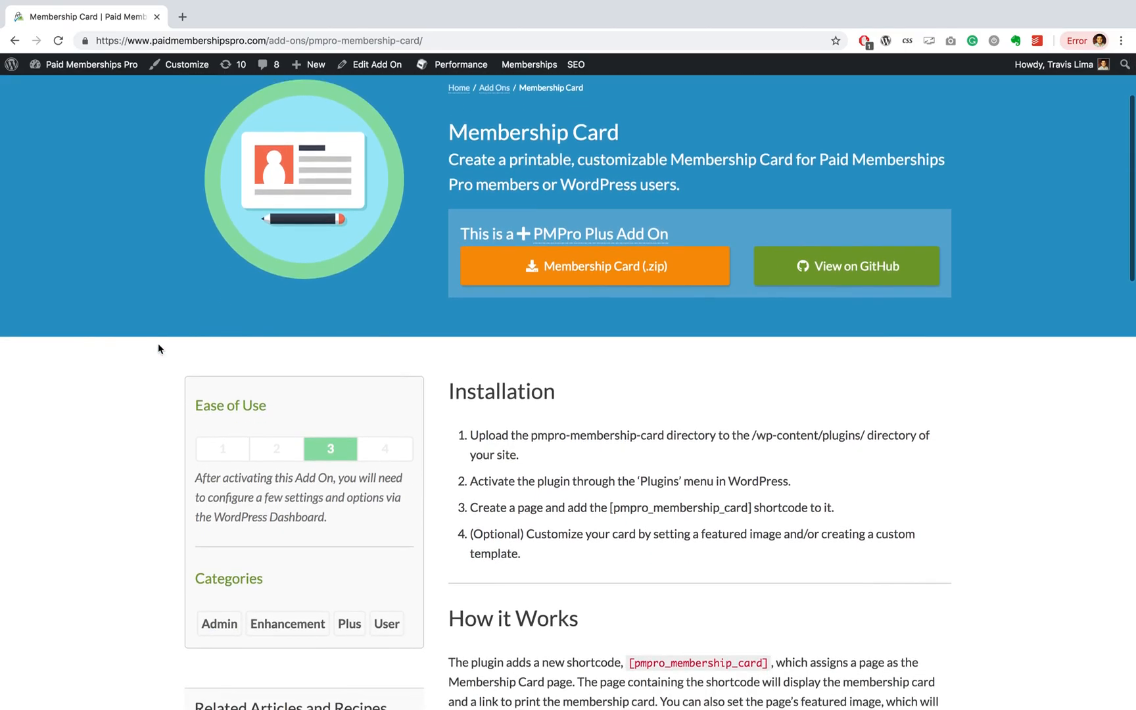
{"action": "scroll", "scroll_direction": "down", "scroll_amount": 3}
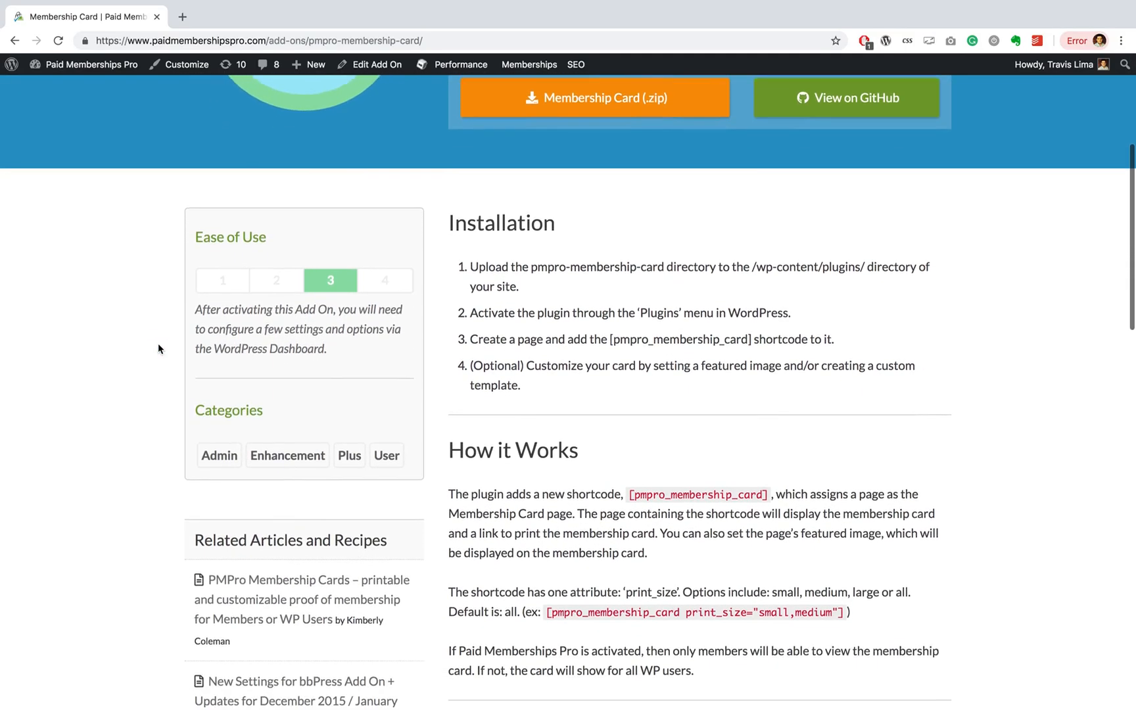
{"action": "scroll", "scroll_direction": "down", "scroll_amount": 3}
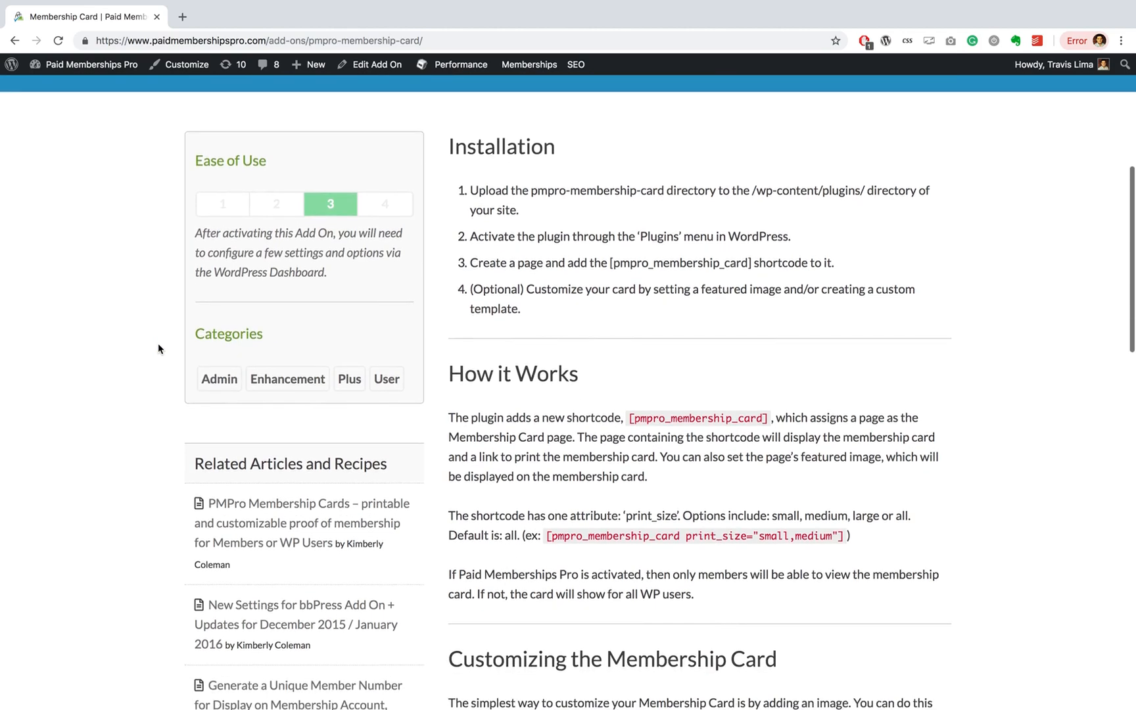
{"action": "scroll", "scroll_direction": "down", "scroll_amount": 3}
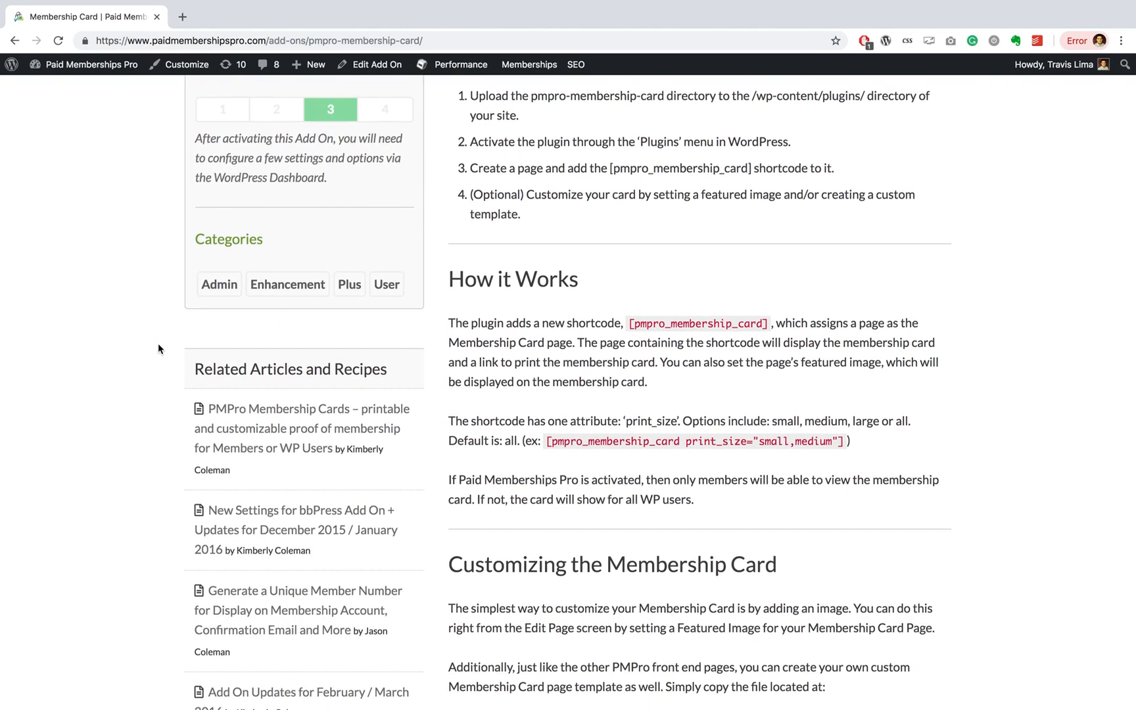
{"action": "scroll", "scroll_direction": "down", "scroll_amount": 3}
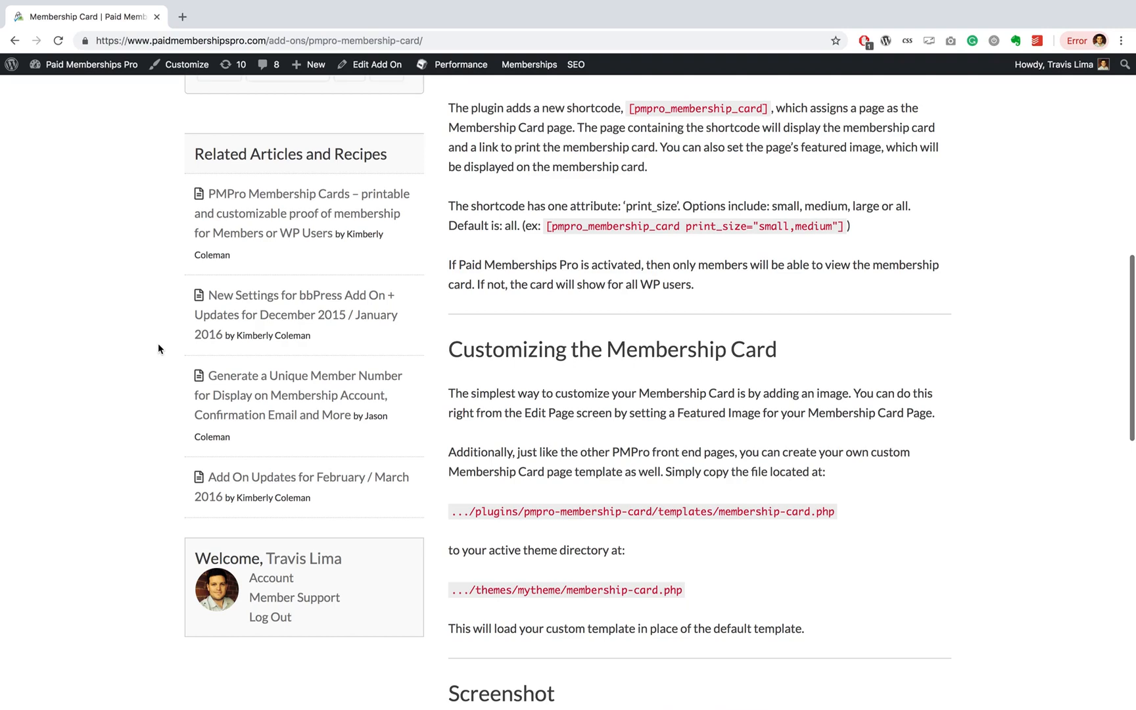
{"action": "scroll", "scroll_direction": "down", "scroll_amount": 3}
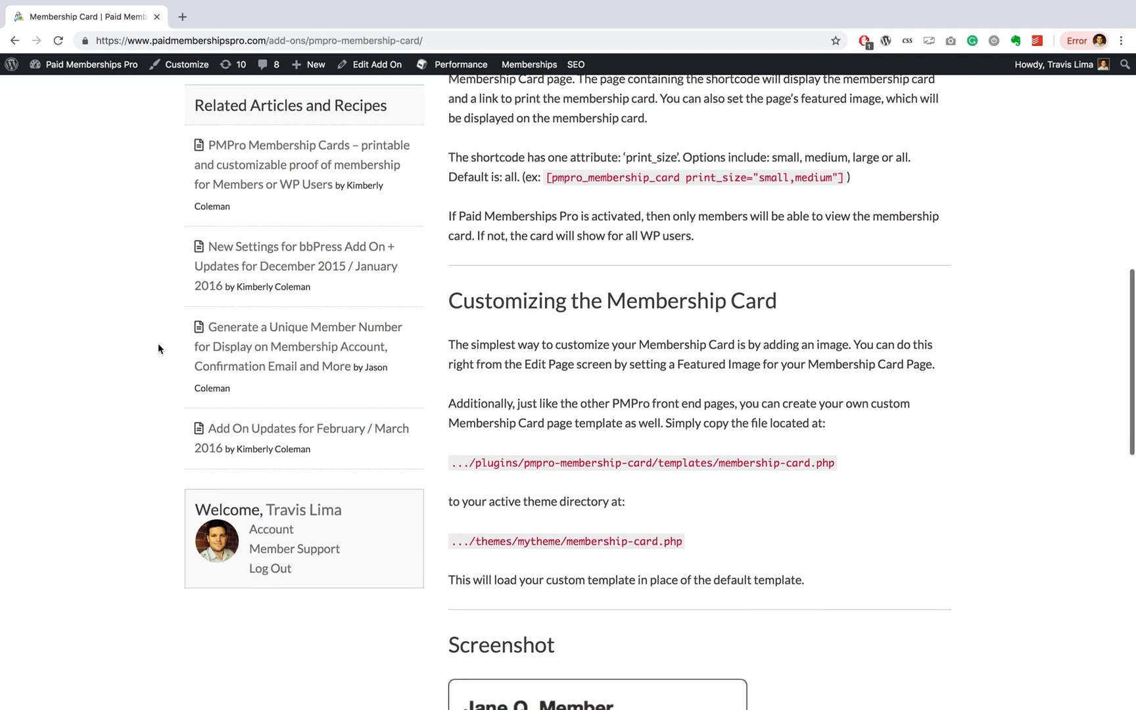
{"action": "scroll", "scroll_direction": "down", "scroll_amount": 3}
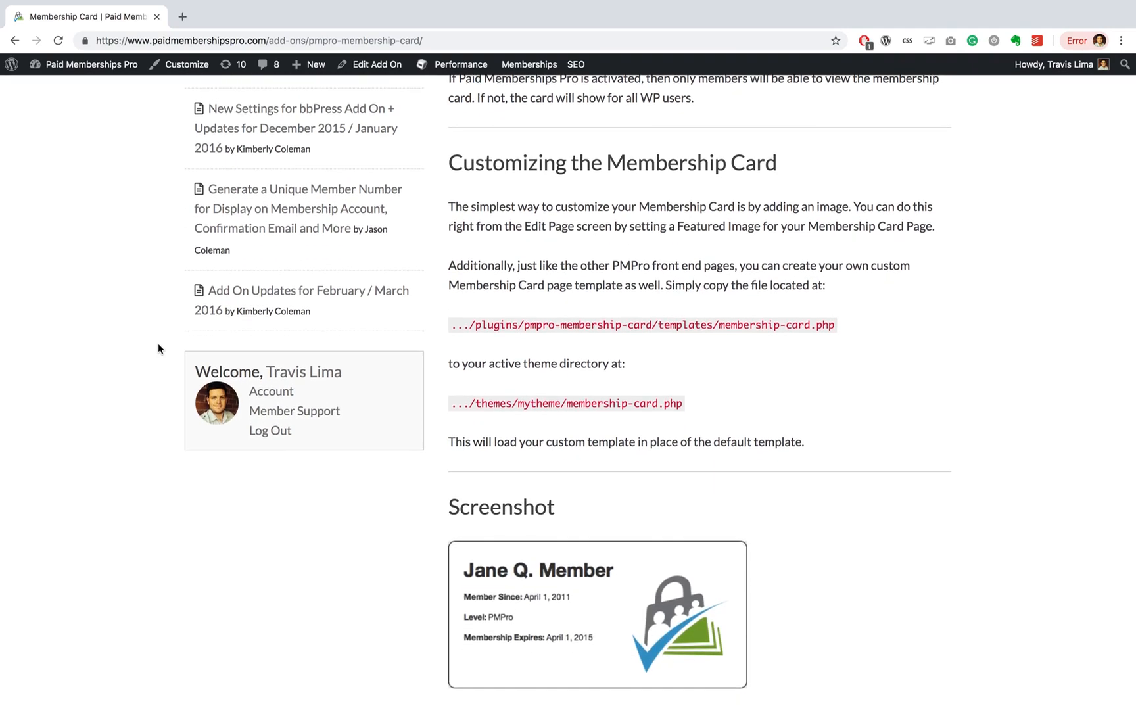
{"action": "scroll", "scroll_direction": "down", "scroll_amount": 3}
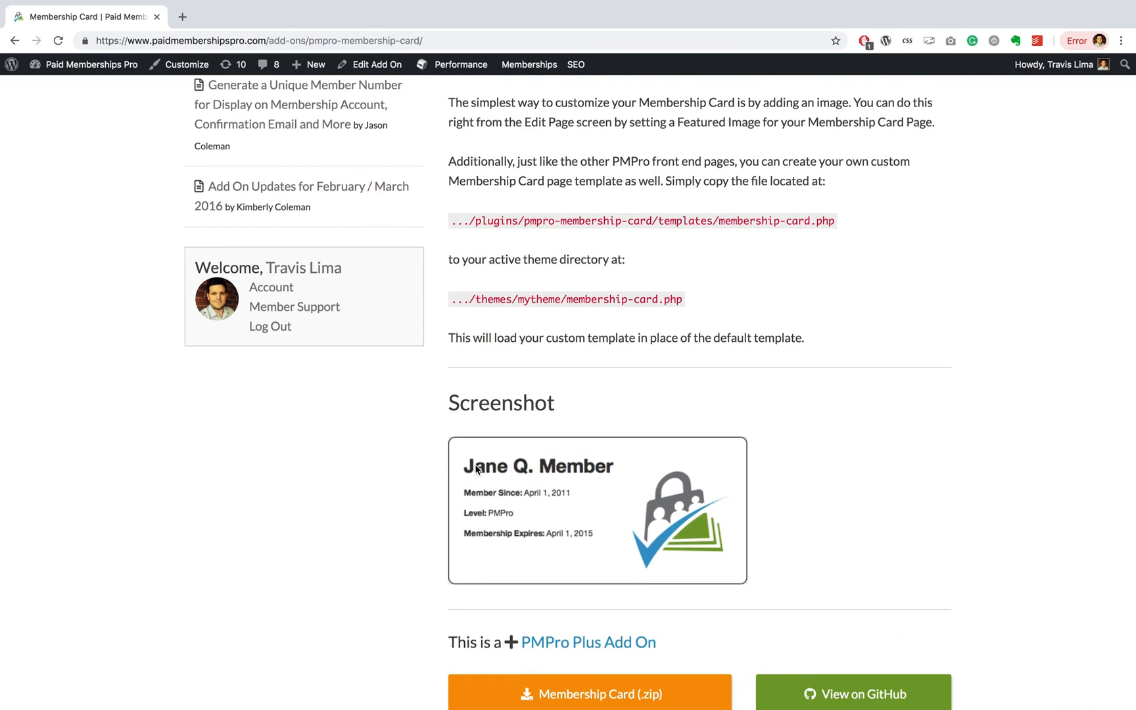
{"action": "mouse_move", "coordinate": [472, 514]}
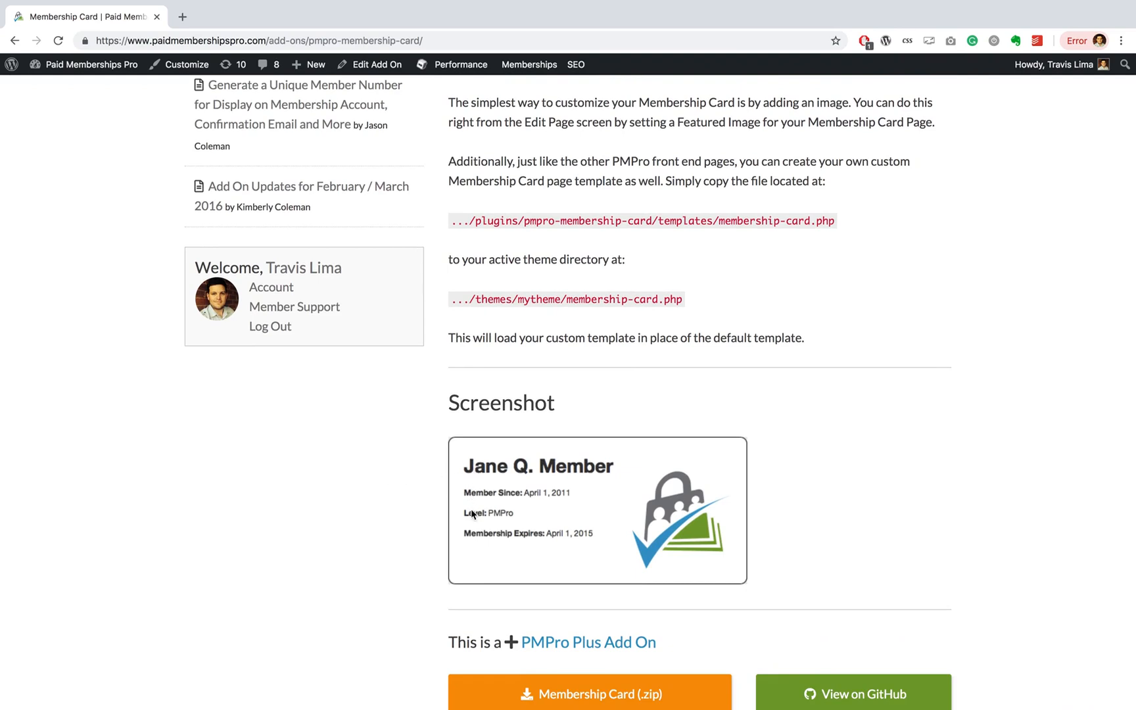
{"action": "mouse_move", "coordinate": [702, 545]}
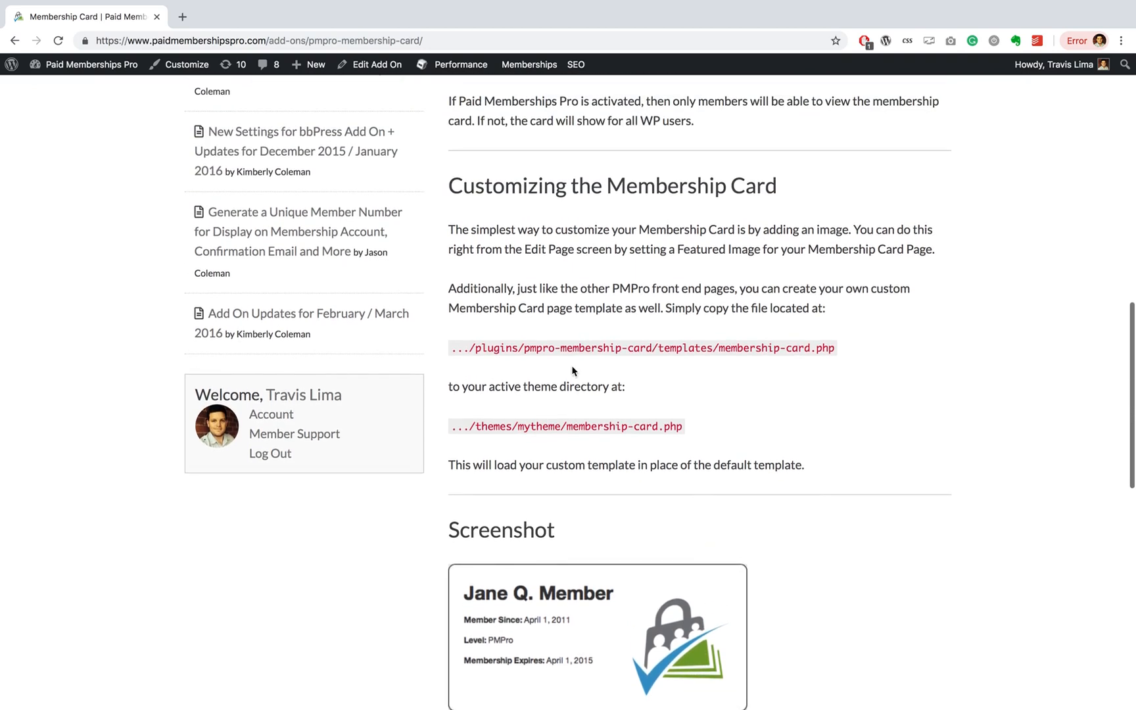
{"action": "mouse_move", "coordinate": [770, 216]}
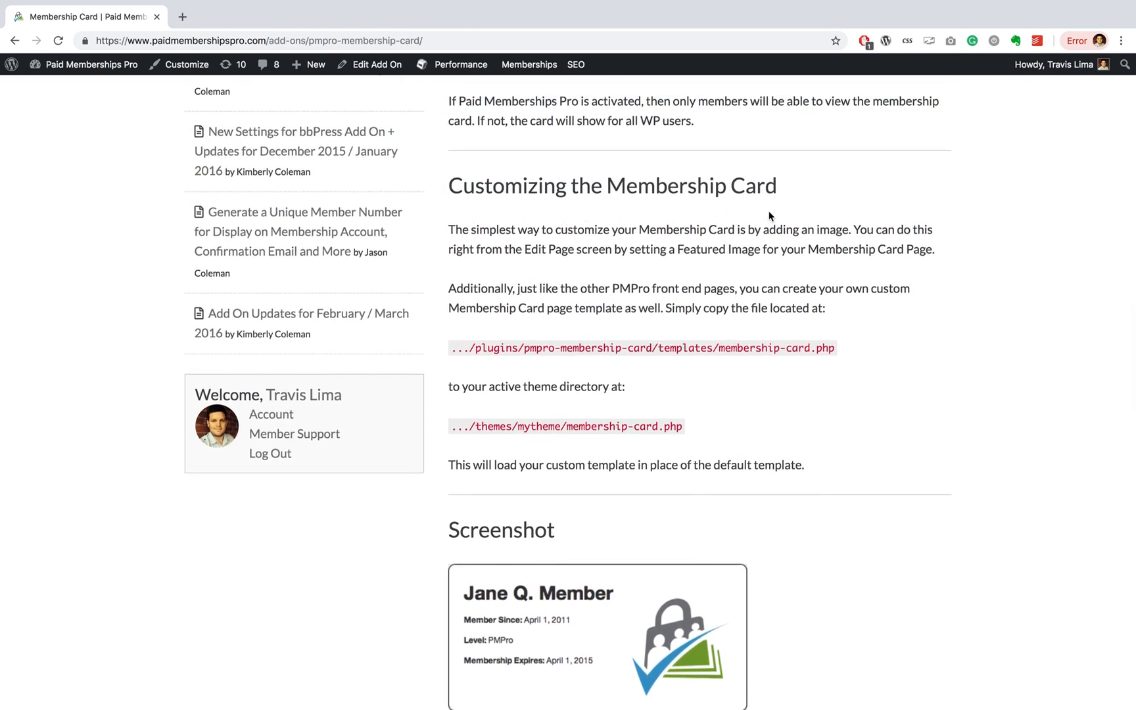
{"action": "mouse_move", "coordinate": [783, 397]}
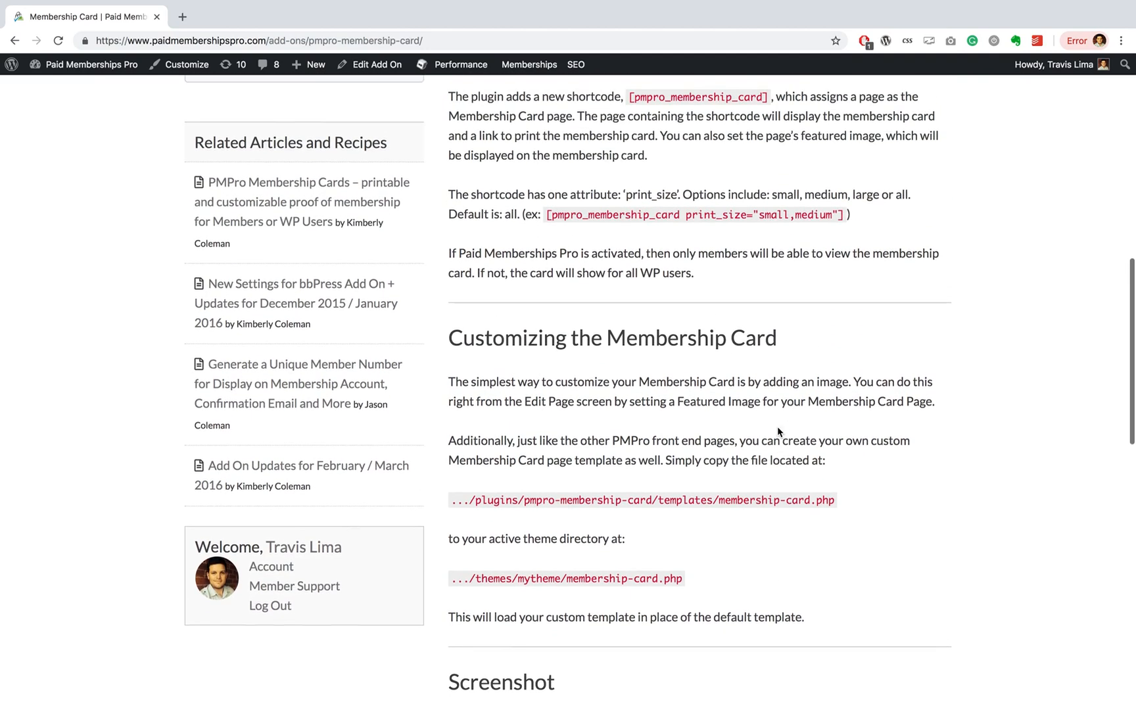
{"action": "scroll", "scroll_direction": "up", "scroll_amount": 3}
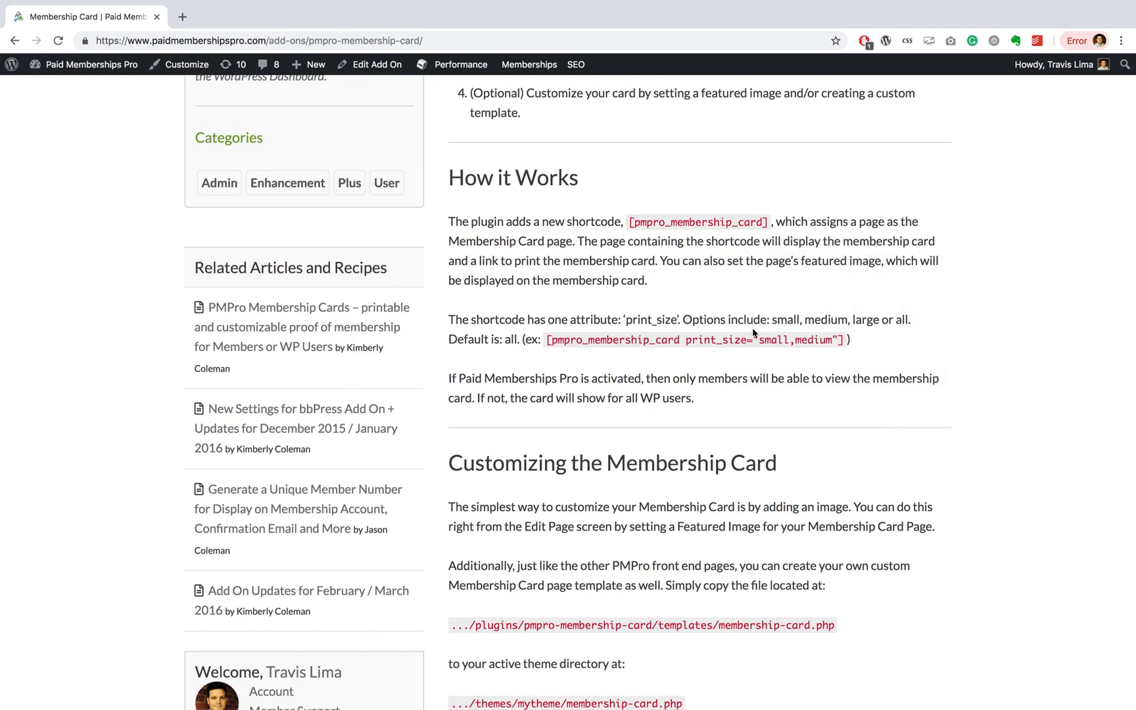
{"action": "left_click", "coordinate": [246, 16]}
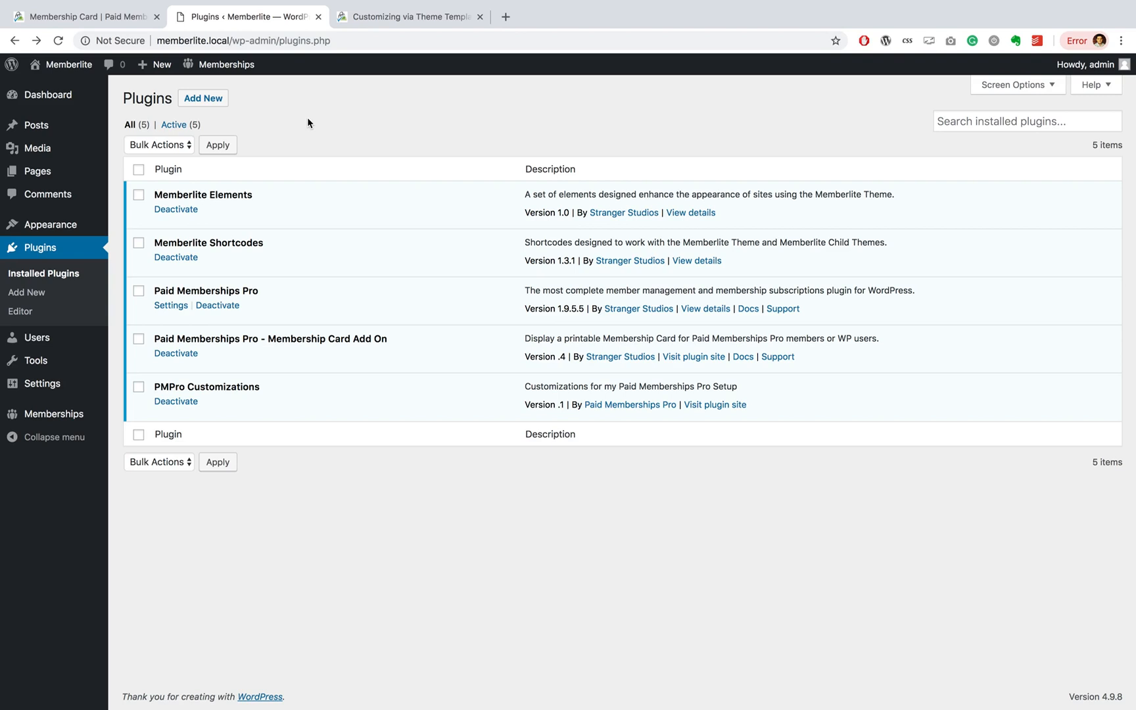
{"action": "mouse_move", "coordinate": [462, 241]}
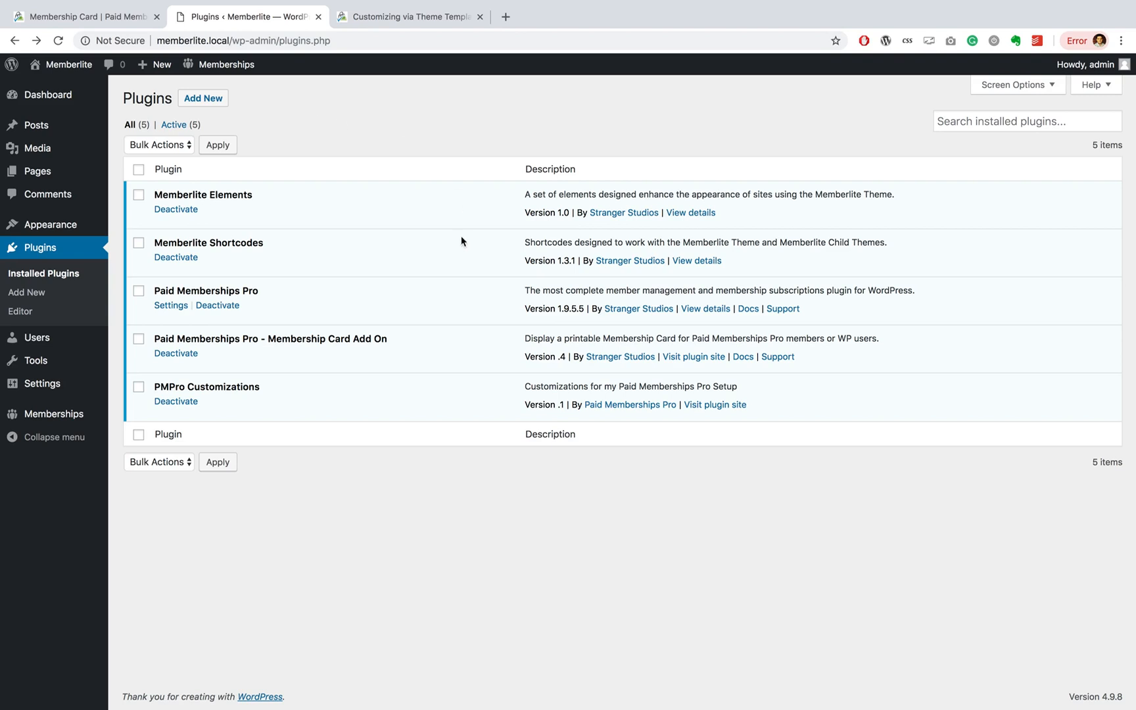
{"action": "mouse_move", "coordinate": [268, 352]}
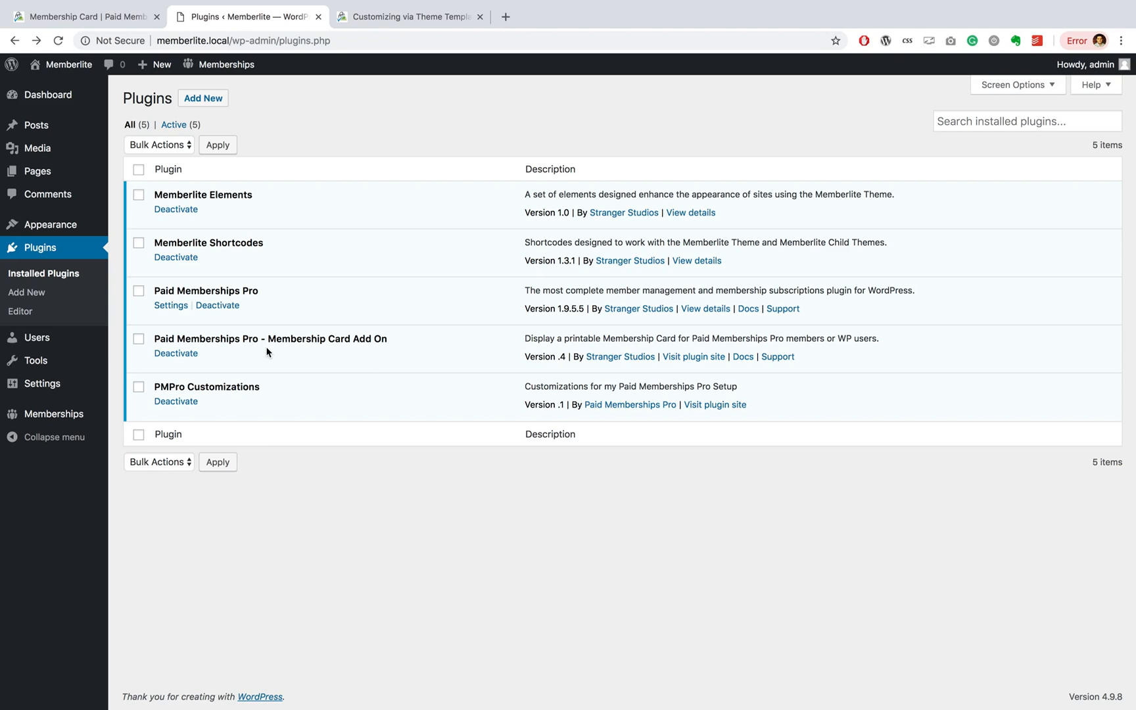
{"action": "mouse_move", "coordinate": [205, 428]}
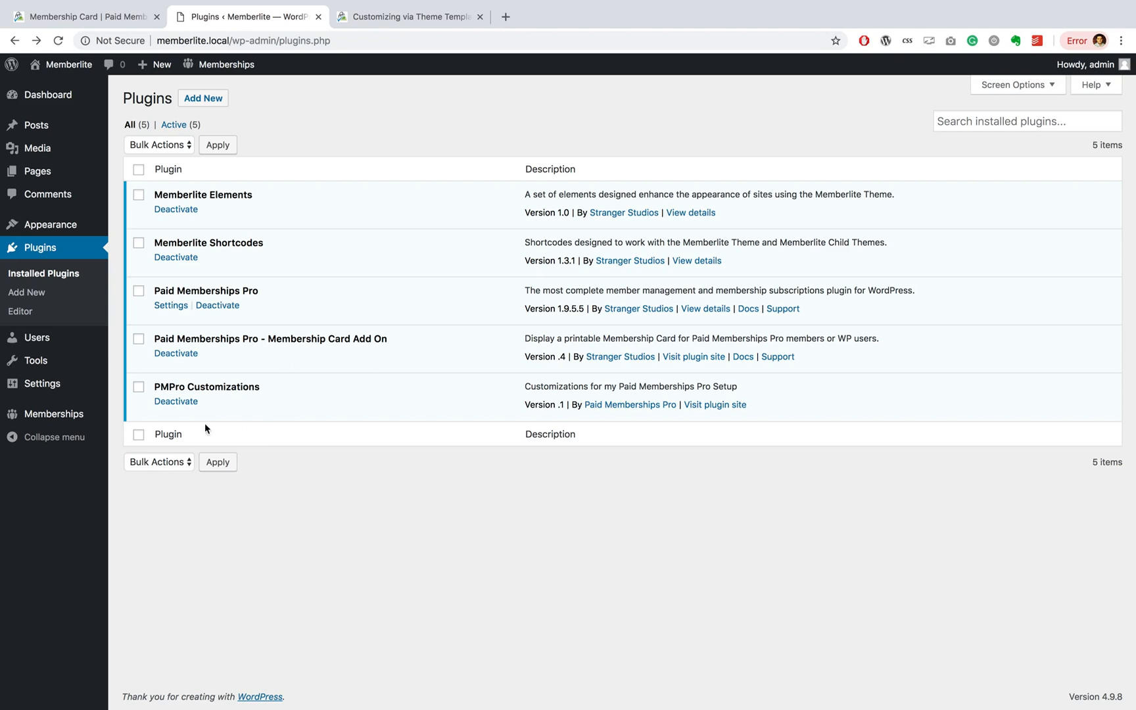
{"action": "mouse_move", "coordinate": [53, 413]}
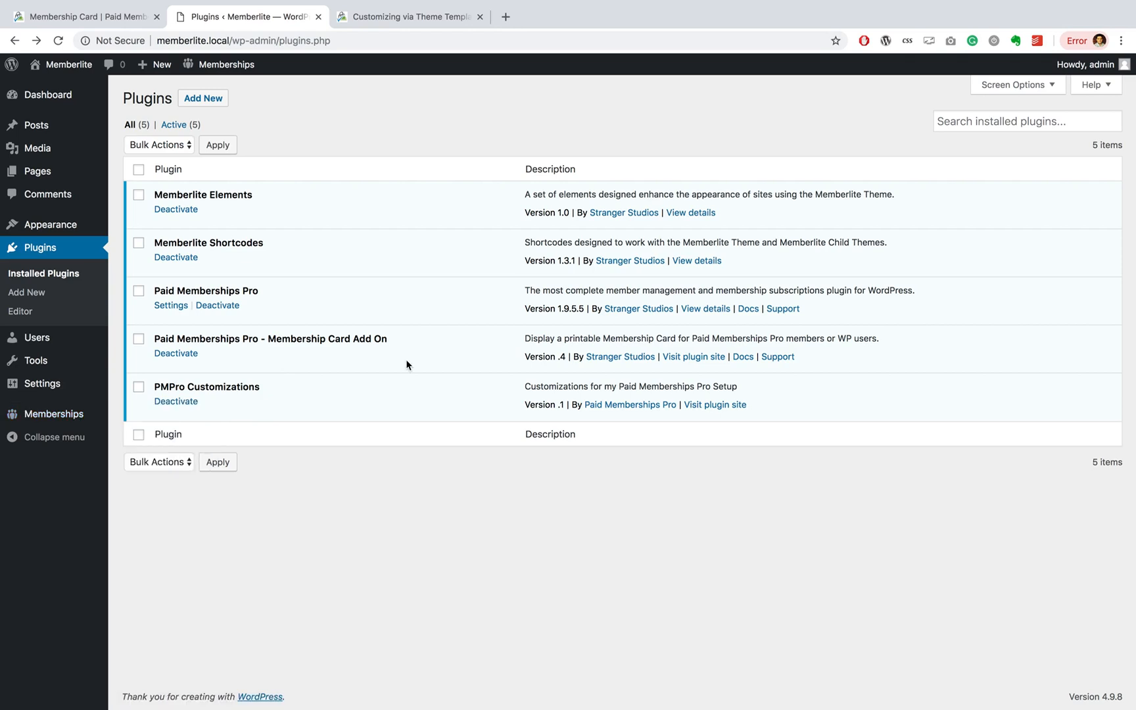
{"action": "mouse_move", "coordinate": [361, 364]}
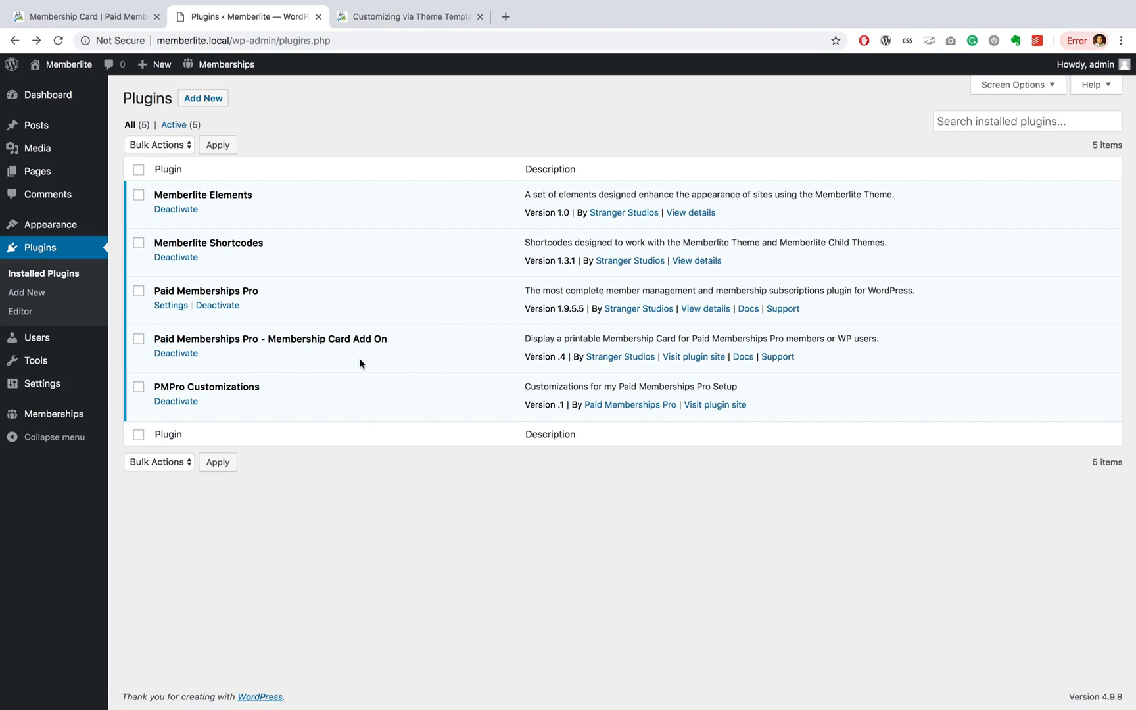
{"action": "mouse_move", "coordinate": [383, 360]}
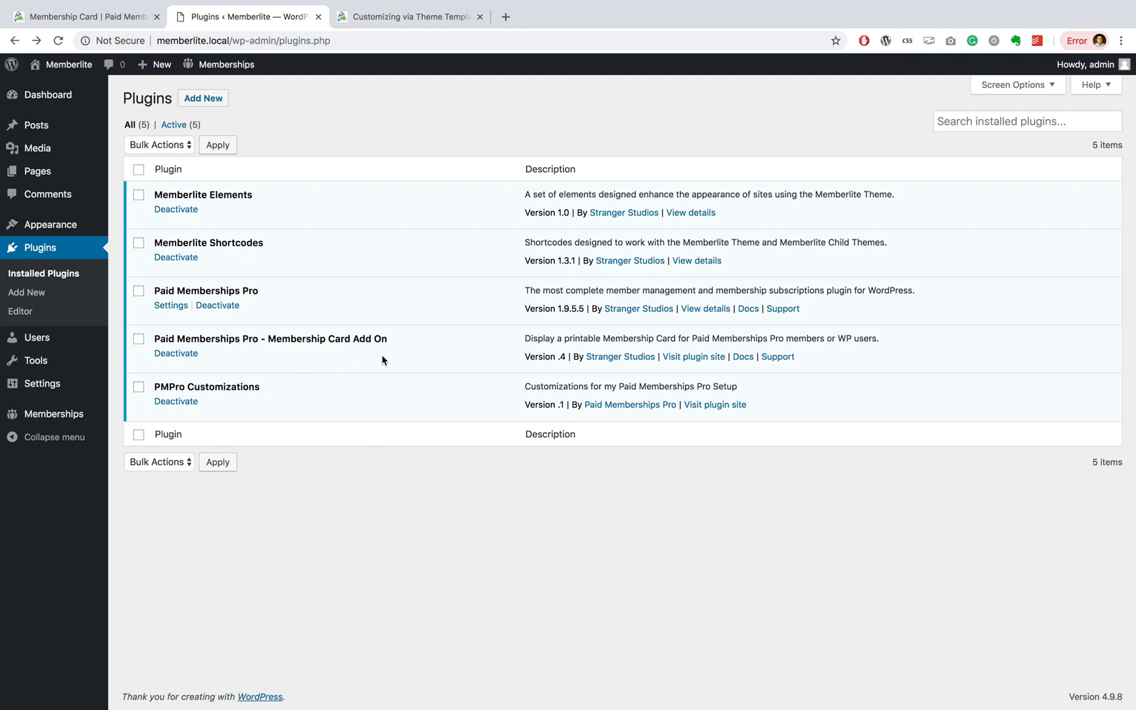
{"action": "mouse_move", "coordinate": [259, 354]}
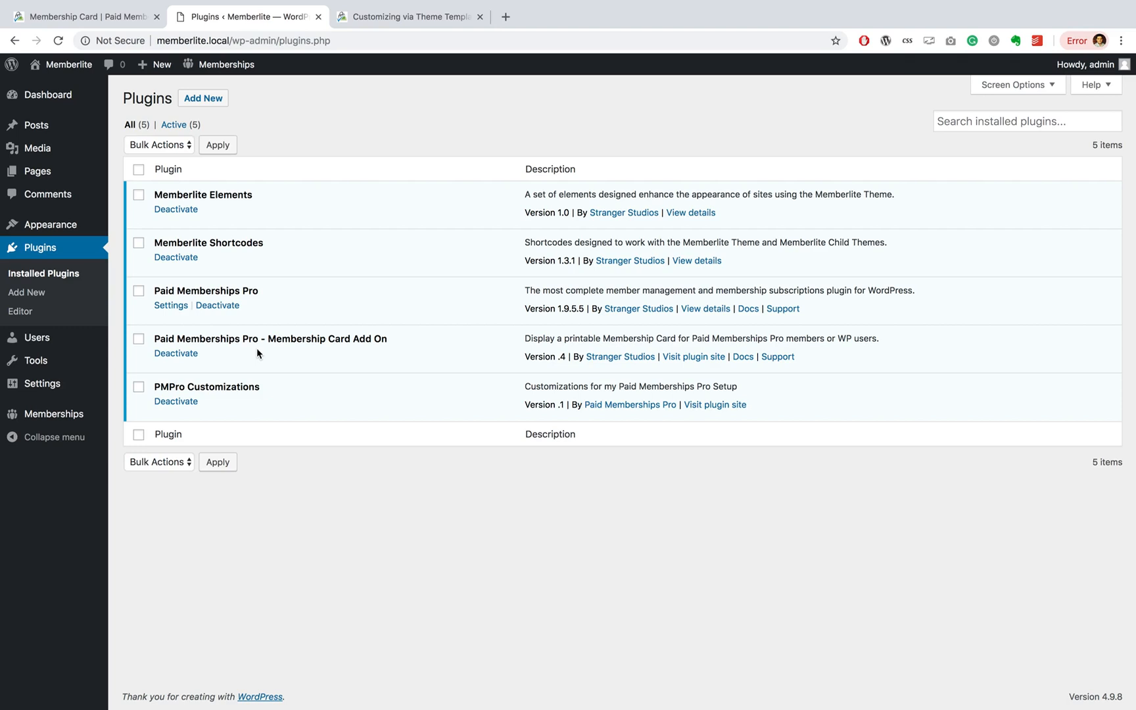
{"action": "mouse_move", "coordinate": [36, 171]}
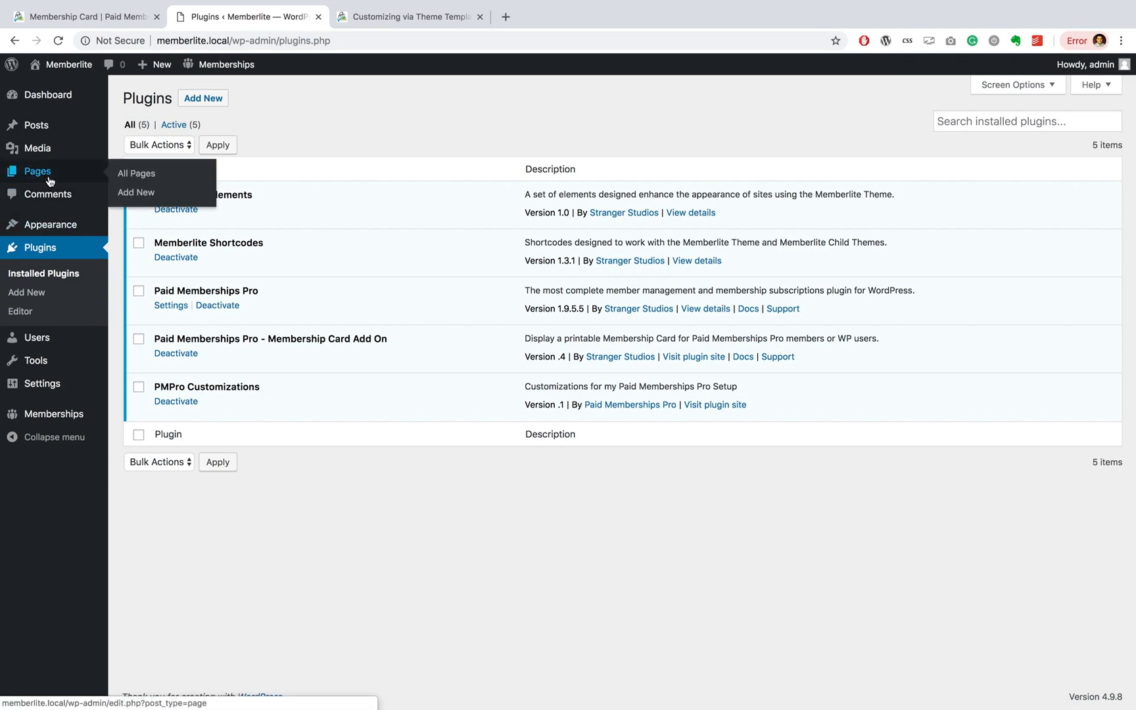
- Create a 'Membership Card' page with the [pmpro_membership_card] shortcode and publish it
{"action": "left_click", "coordinate": [137, 192]}
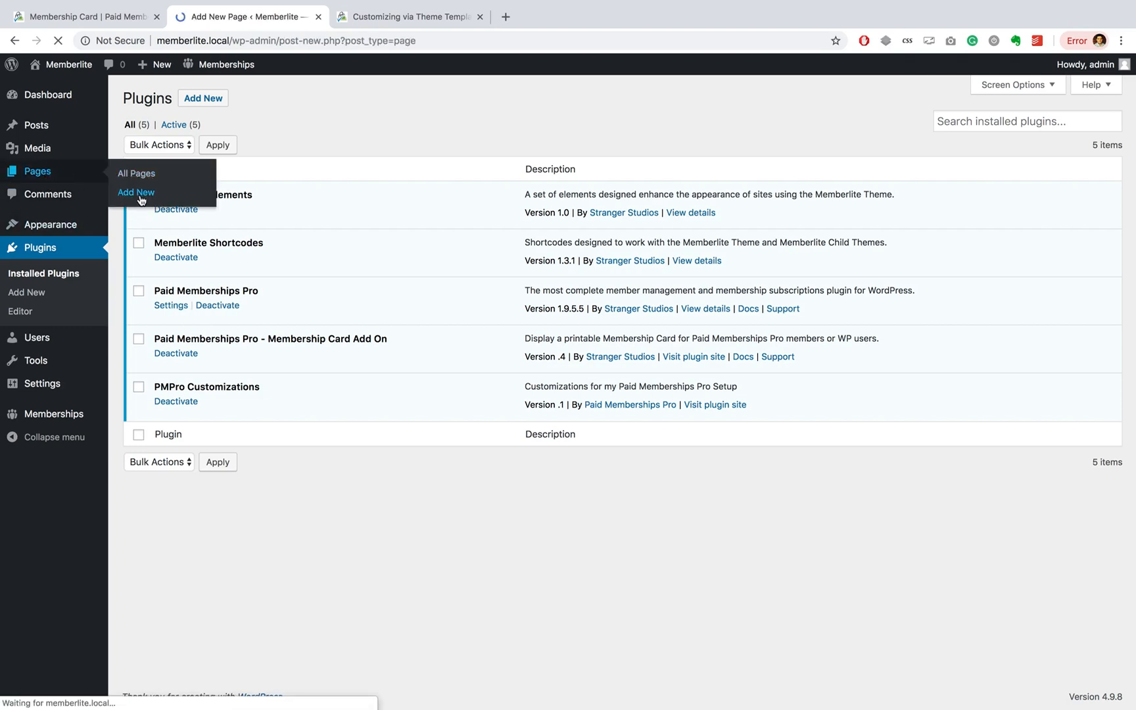
{"action": "left_click", "coordinate": [136, 192]}
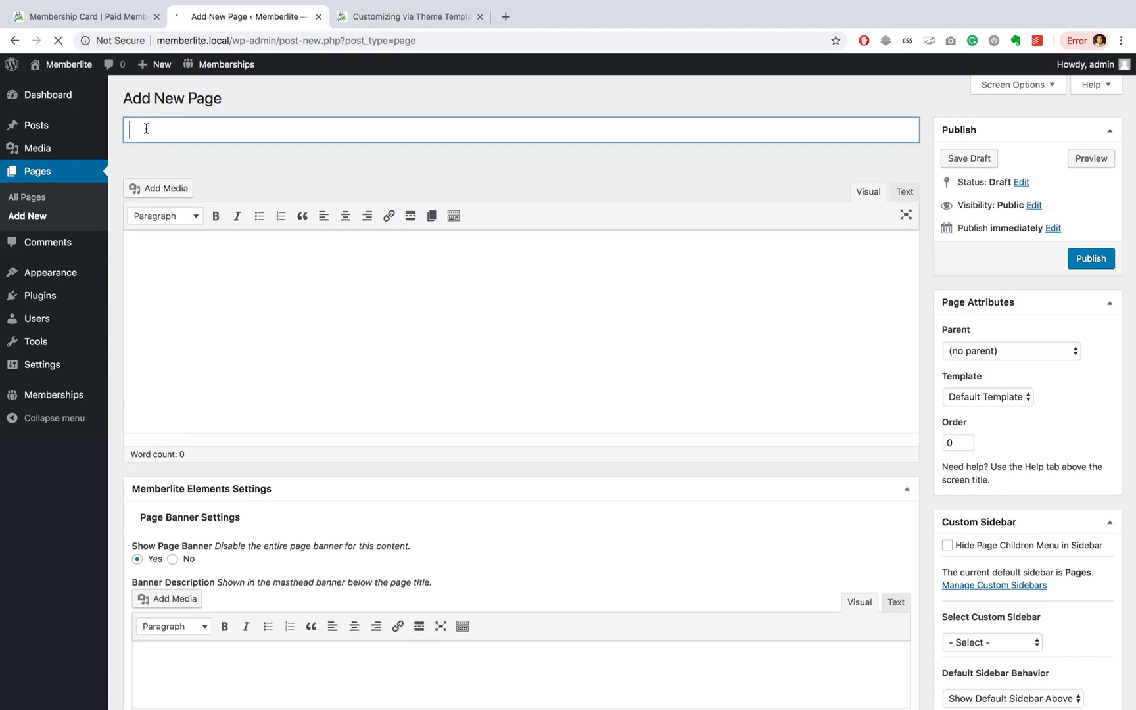
{"action": "type", "text": "Membership Card"}
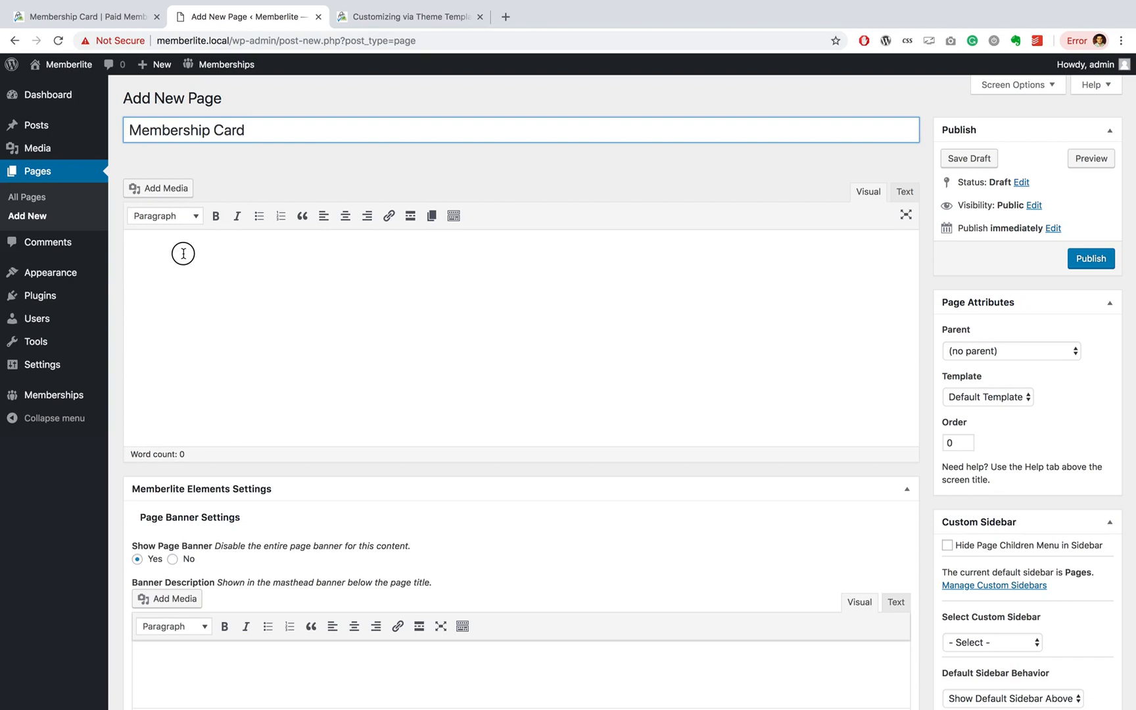
{"action": "type", "text": "[pmpro_membersh"}
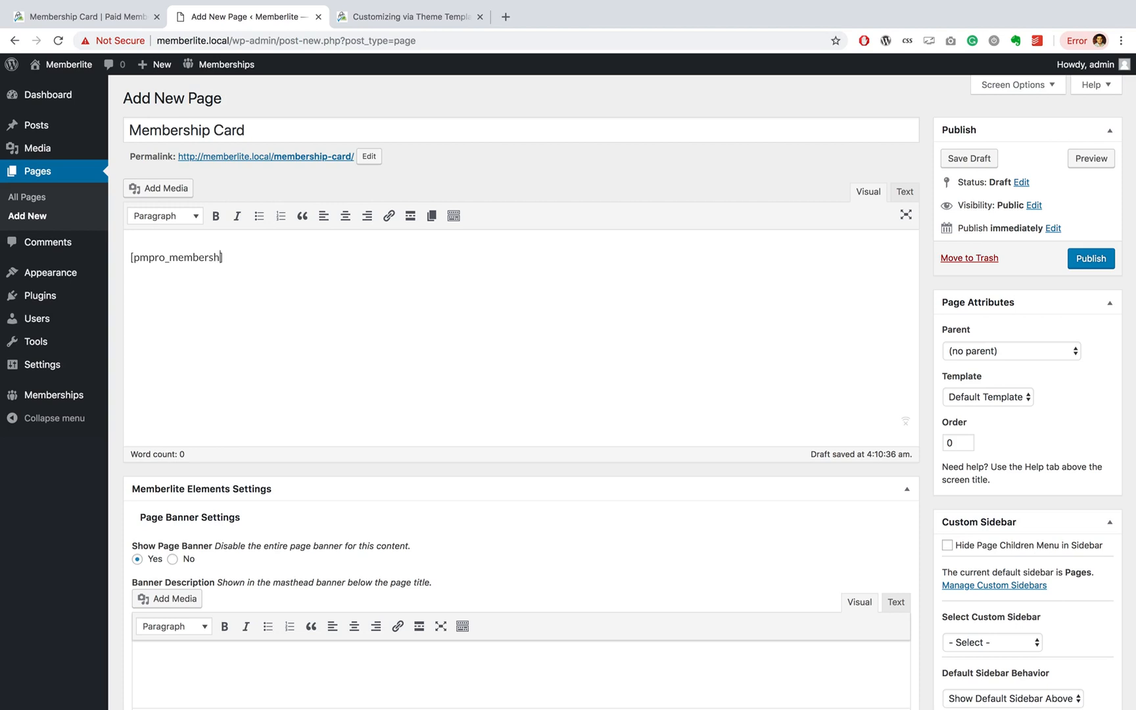
{"action": "type", "text": "ip_card]"}
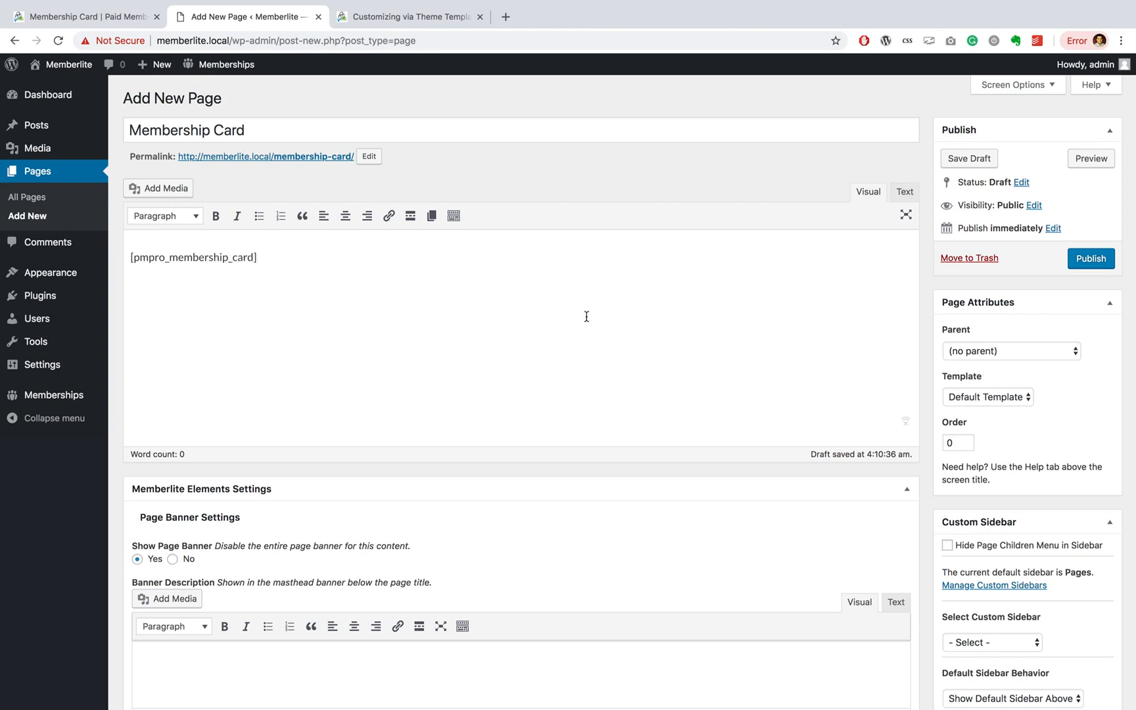
{"action": "left_click", "coordinate": [1090, 259]}
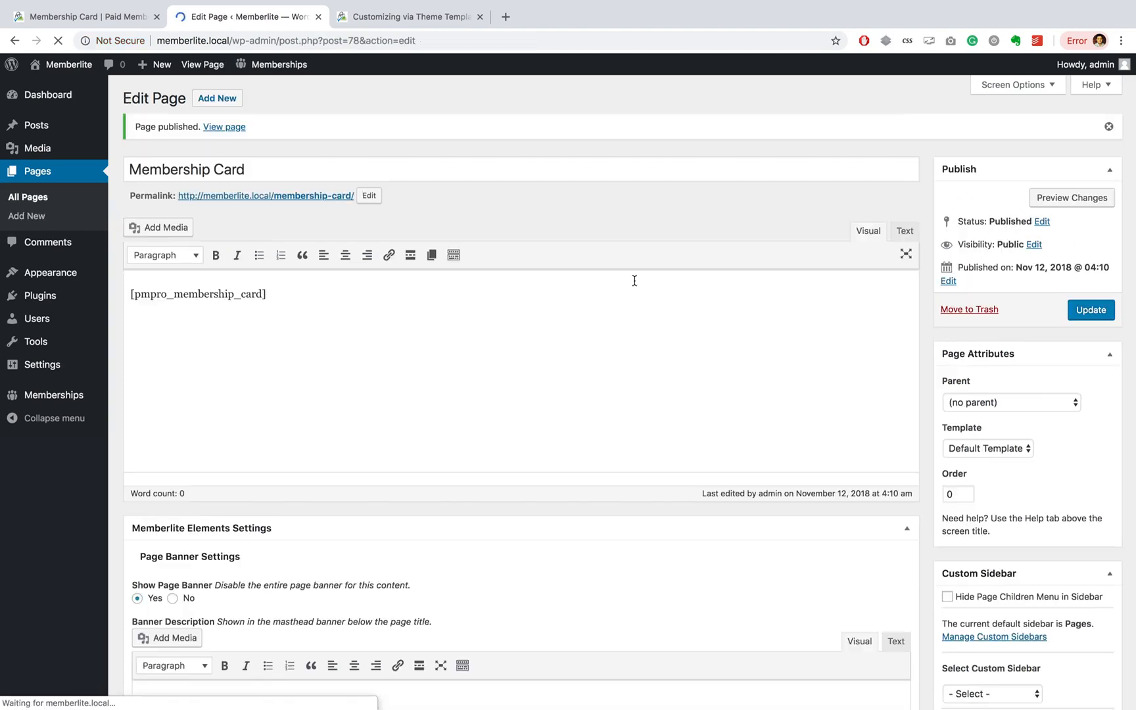
- View the published page and scroll to the admin's Silver-level membership card
{"action": "left_click", "coordinate": [224, 126]}
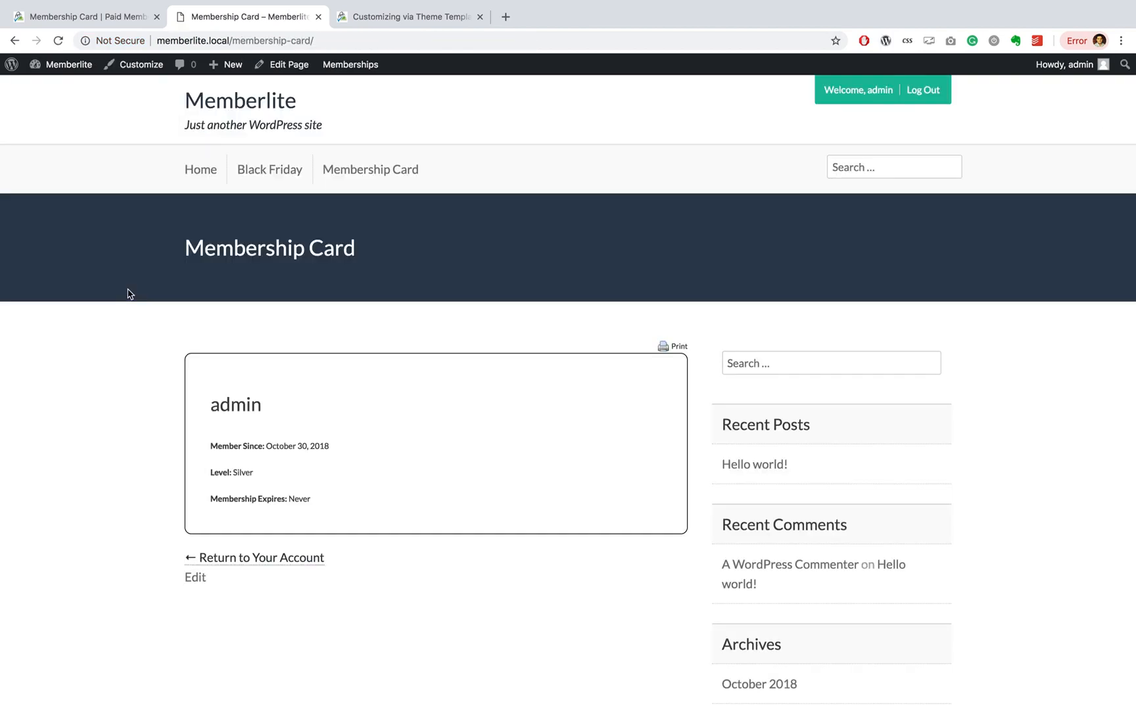
{"action": "scroll", "scroll_direction": "down", "scroll_amount": 3}
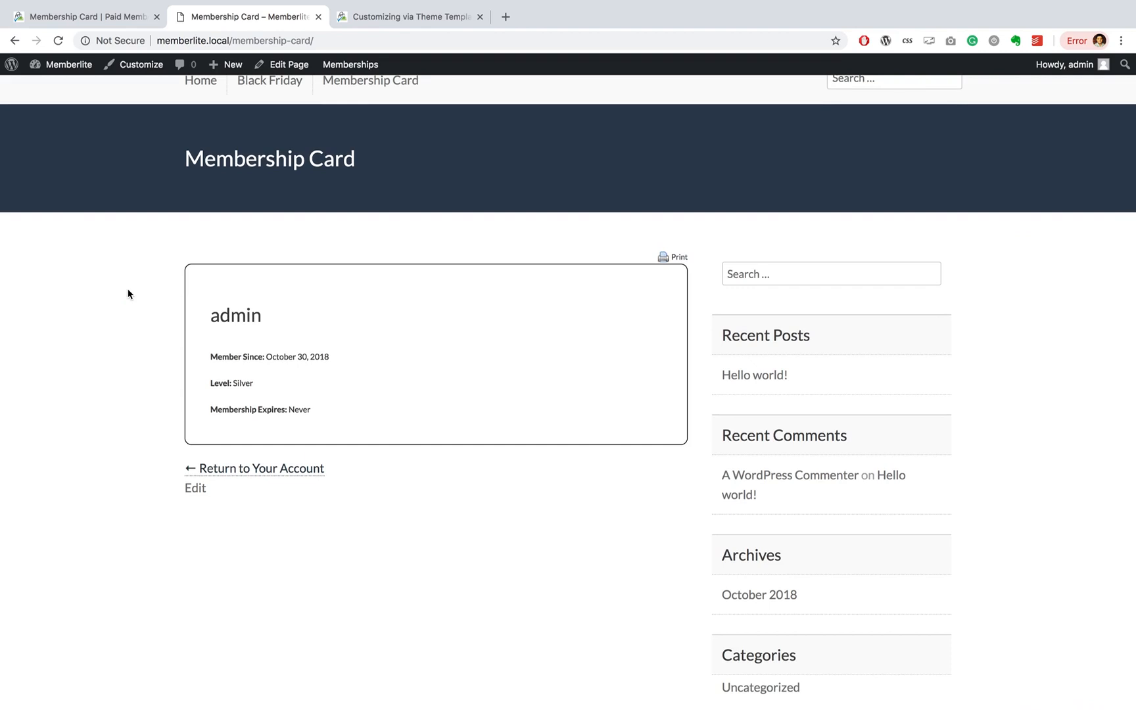
{"action": "mouse_move", "coordinate": [273, 371]}
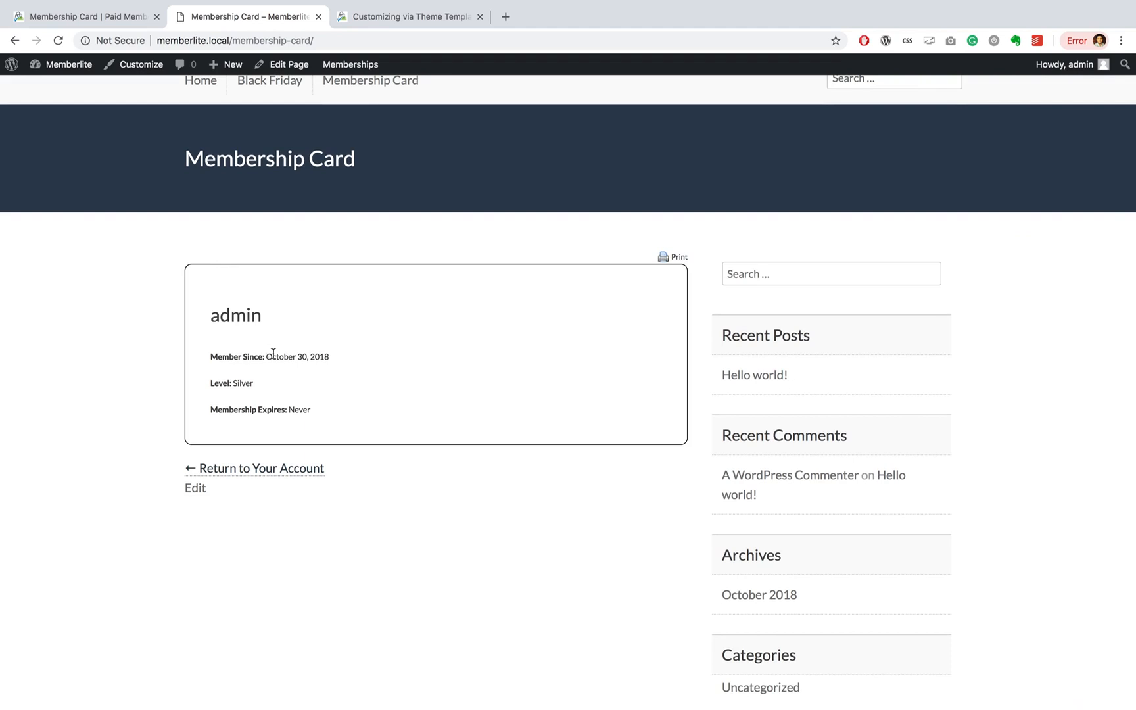
{"action": "mouse_move", "coordinate": [212, 418]}
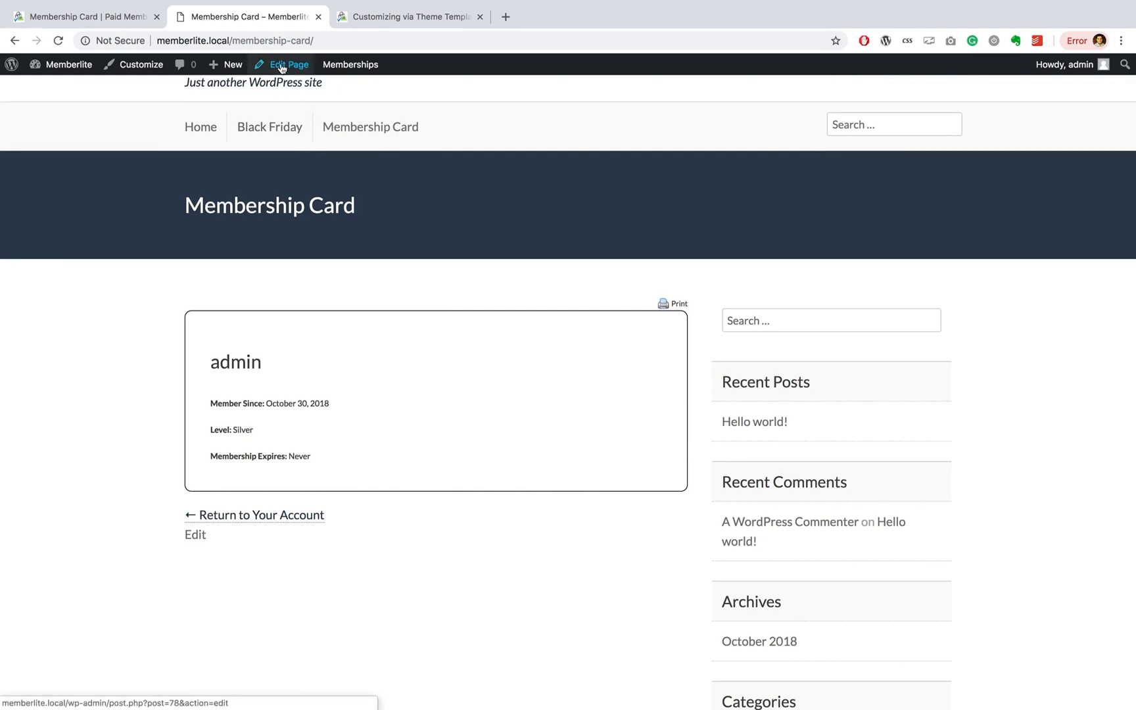
- Set the padlock-and-checkmark logo as the page's featured image and update the page
{"action": "left_click", "coordinate": [285, 64]}
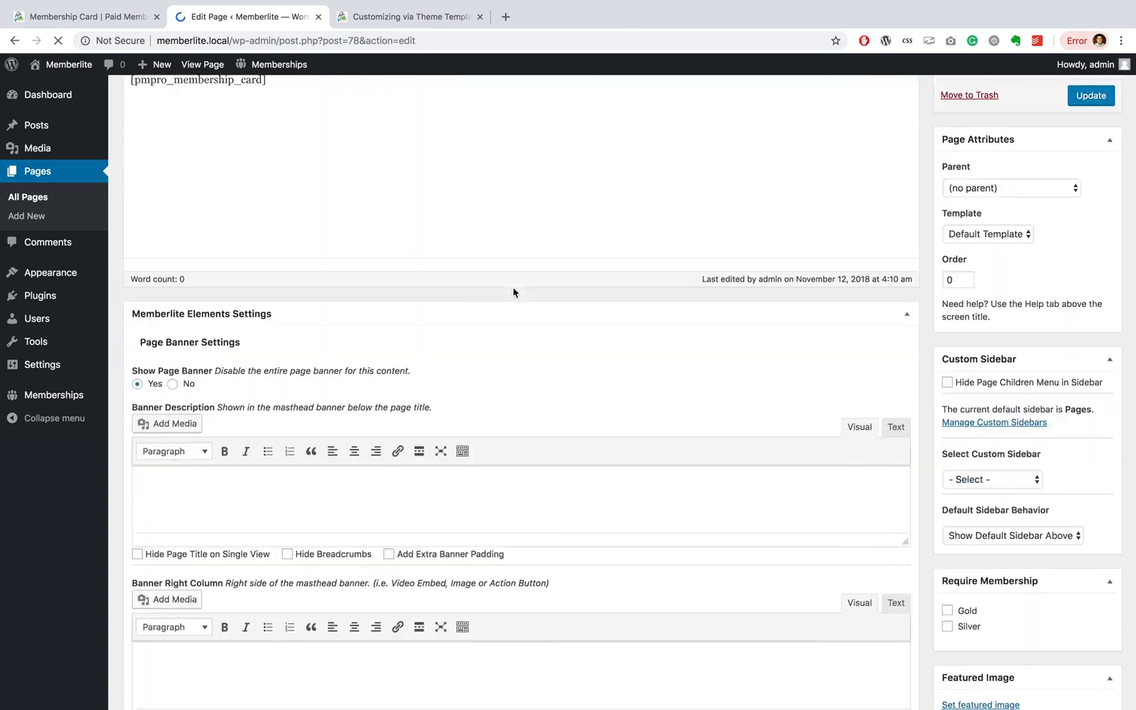
{"action": "scroll", "scroll_direction": "down", "scroll_amount": 3}
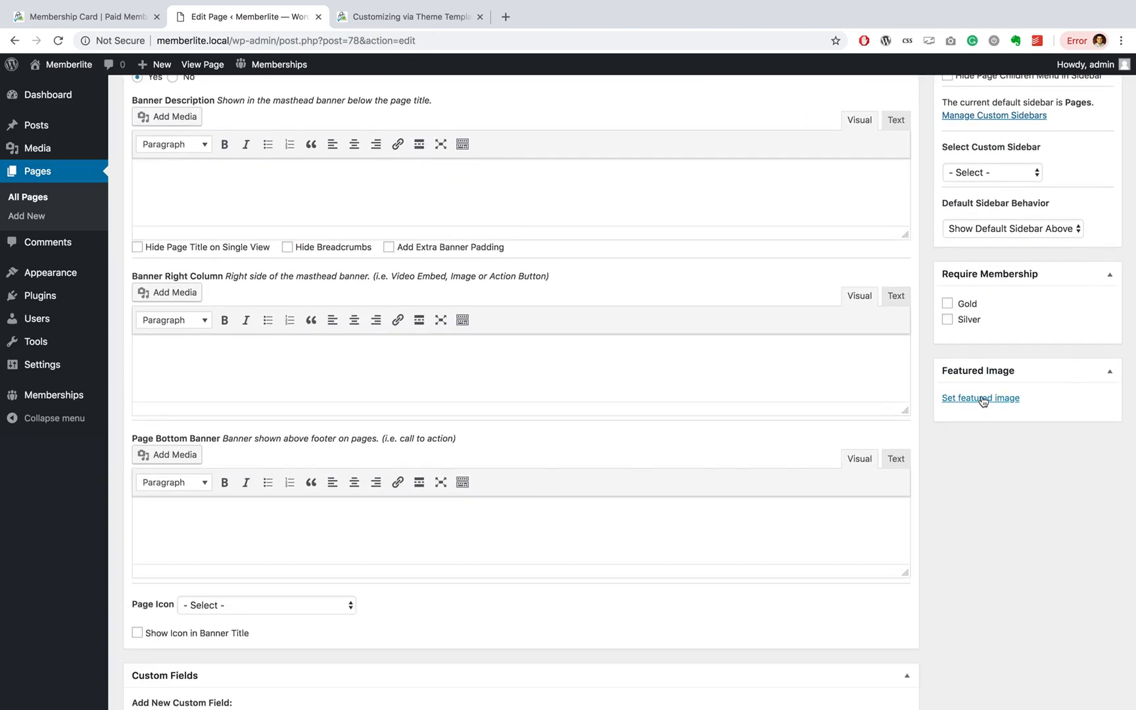
{"action": "left_click", "coordinate": [980, 398]}
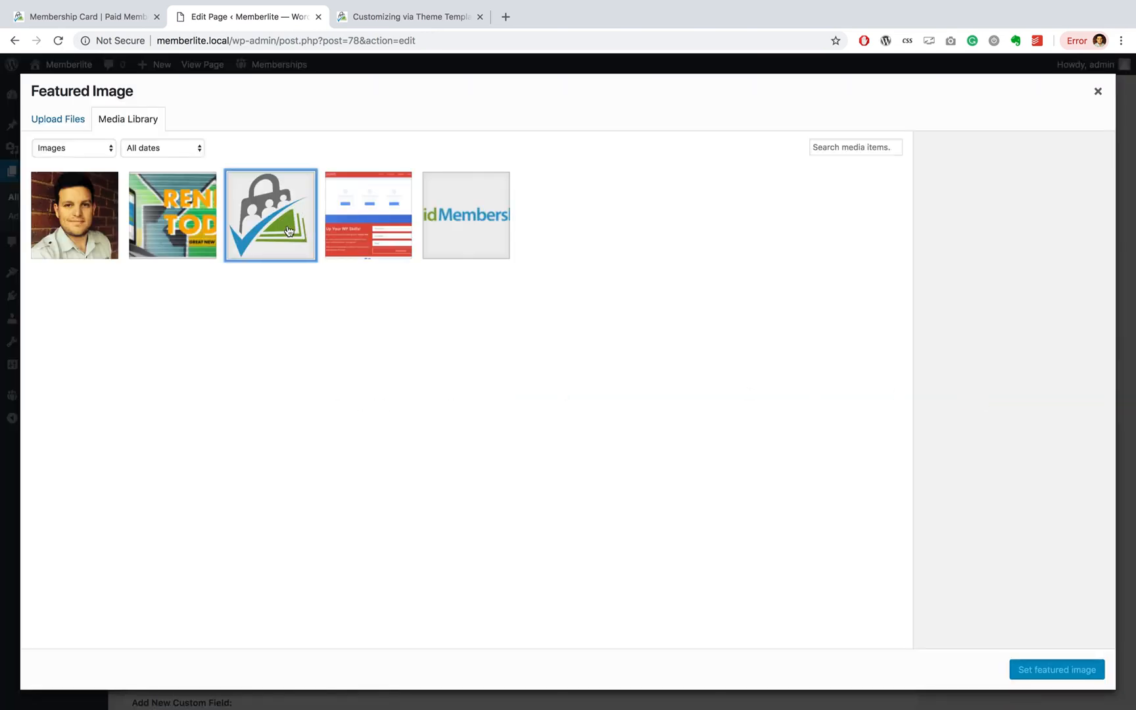
{"action": "left_click", "coordinate": [270, 216]}
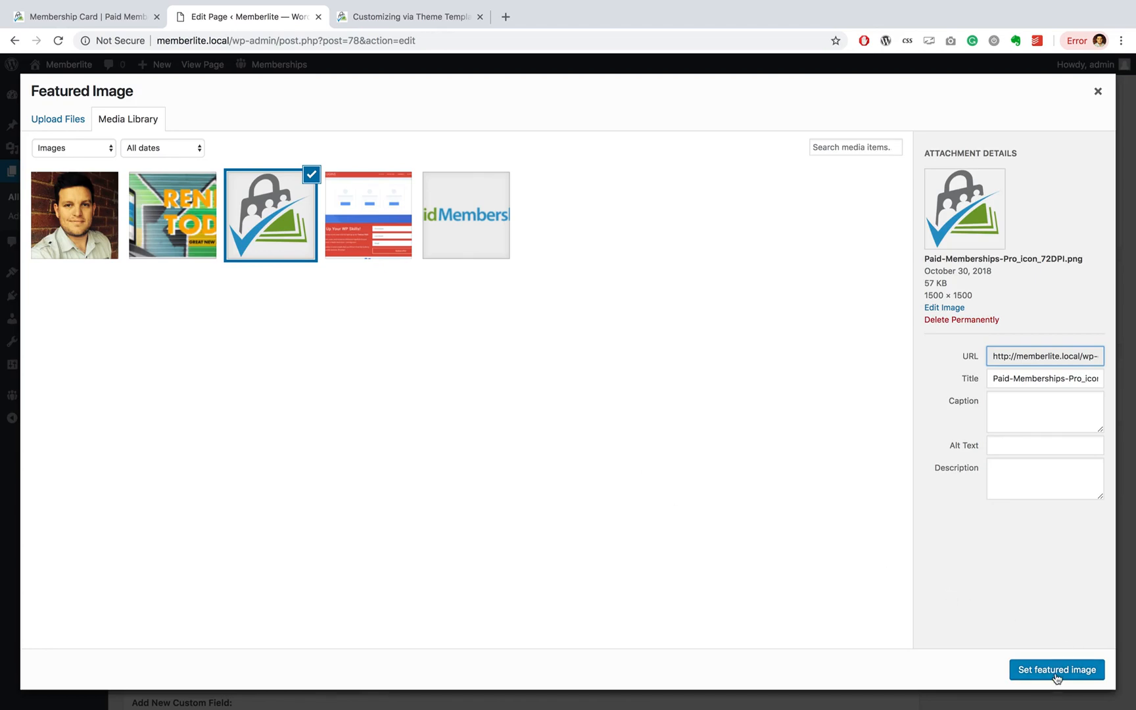
{"action": "left_click", "coordinate": [1058, 669]}
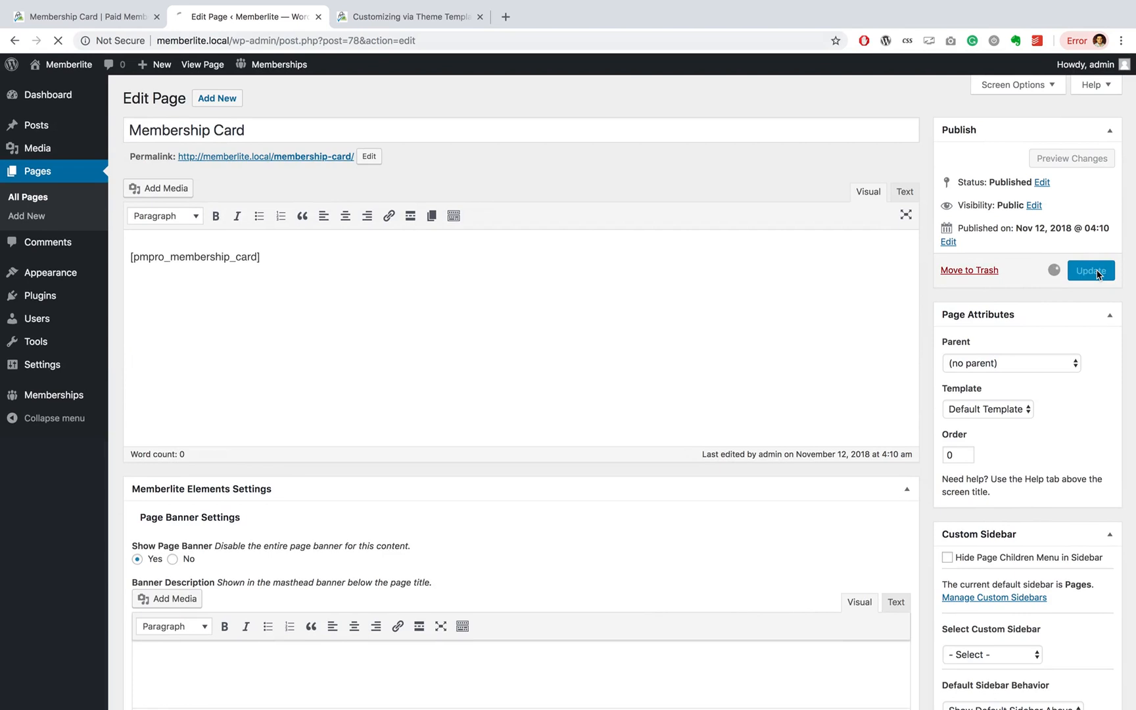
{"action": "left_click", "coordinate": [1091, 271]}
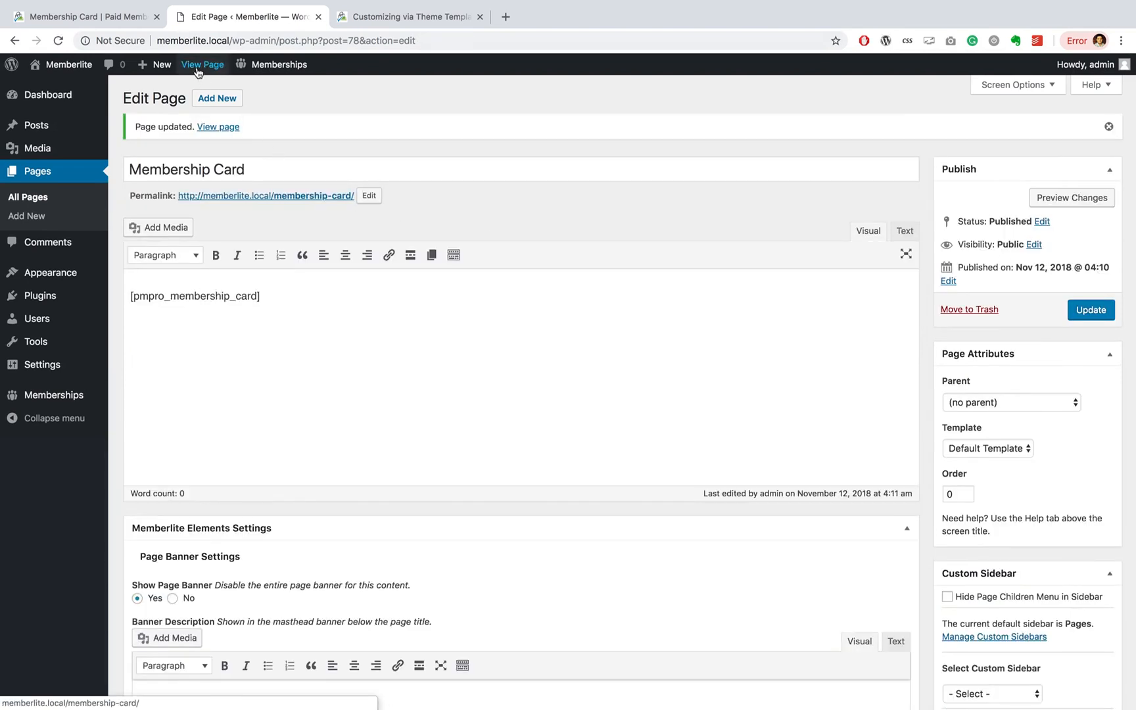
- View the updated page, scroll to the card with the logo, and preview its printout
{"action": "left_click", "coordinate": [201, 65]}
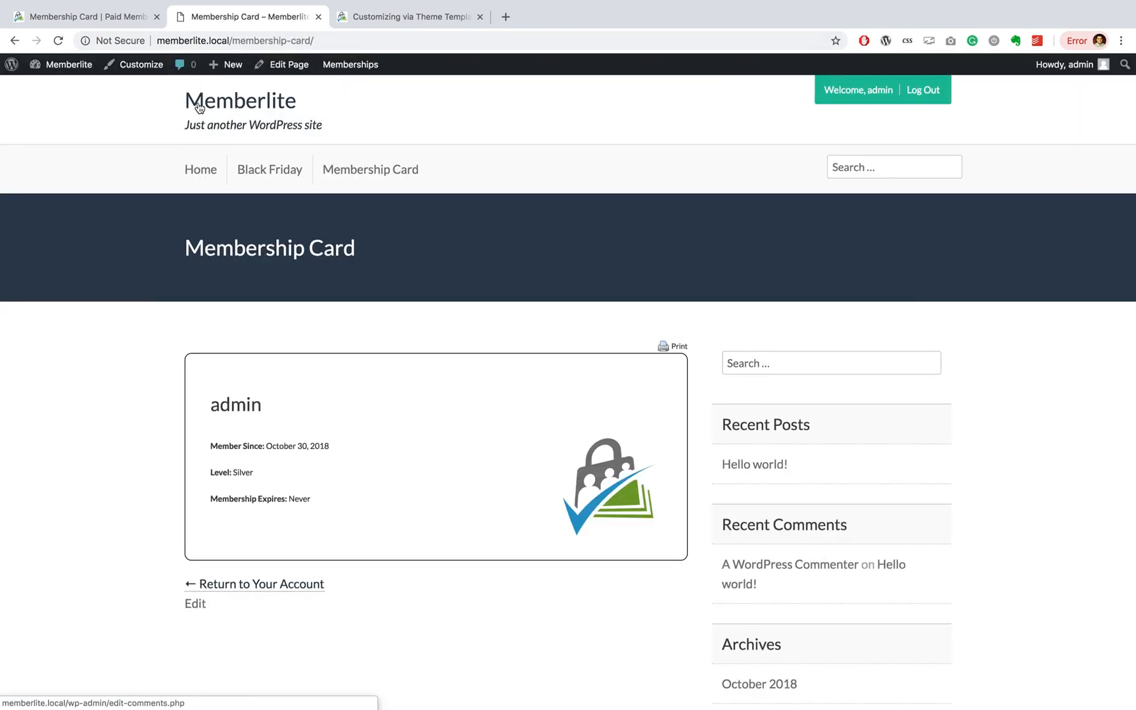
{"action": "scroll", "scroll_direction": "down", "scroll_amount": 3}
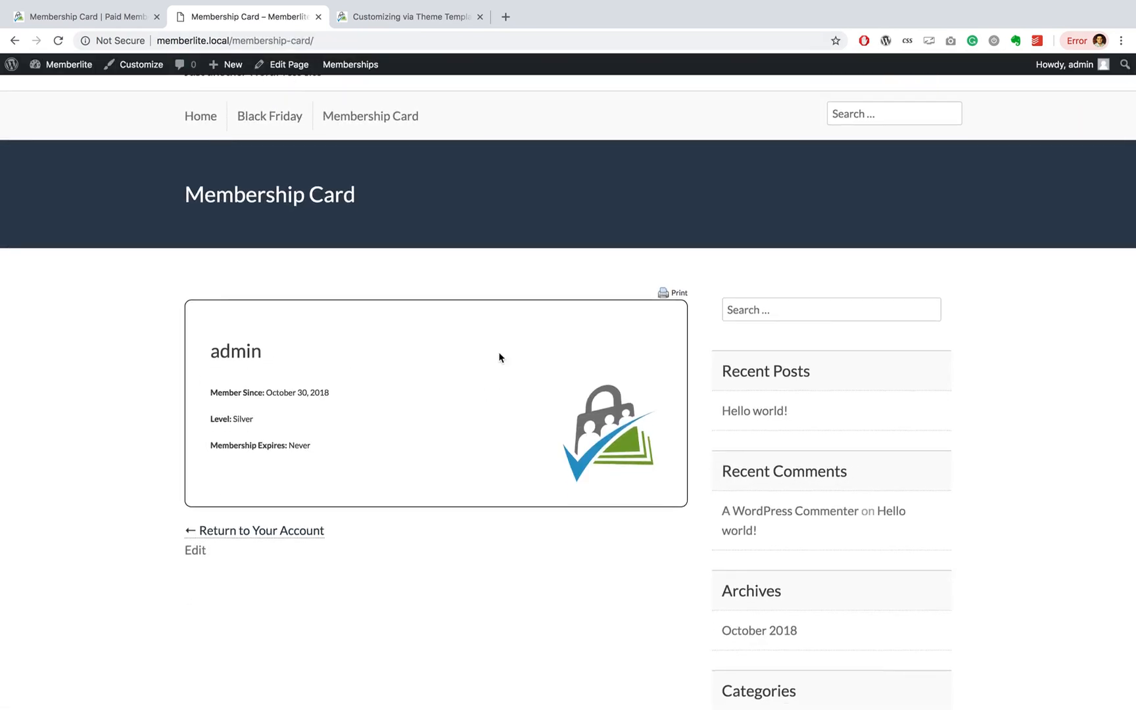
{"action": "mouse_move", "coordinate": [573, 312]}
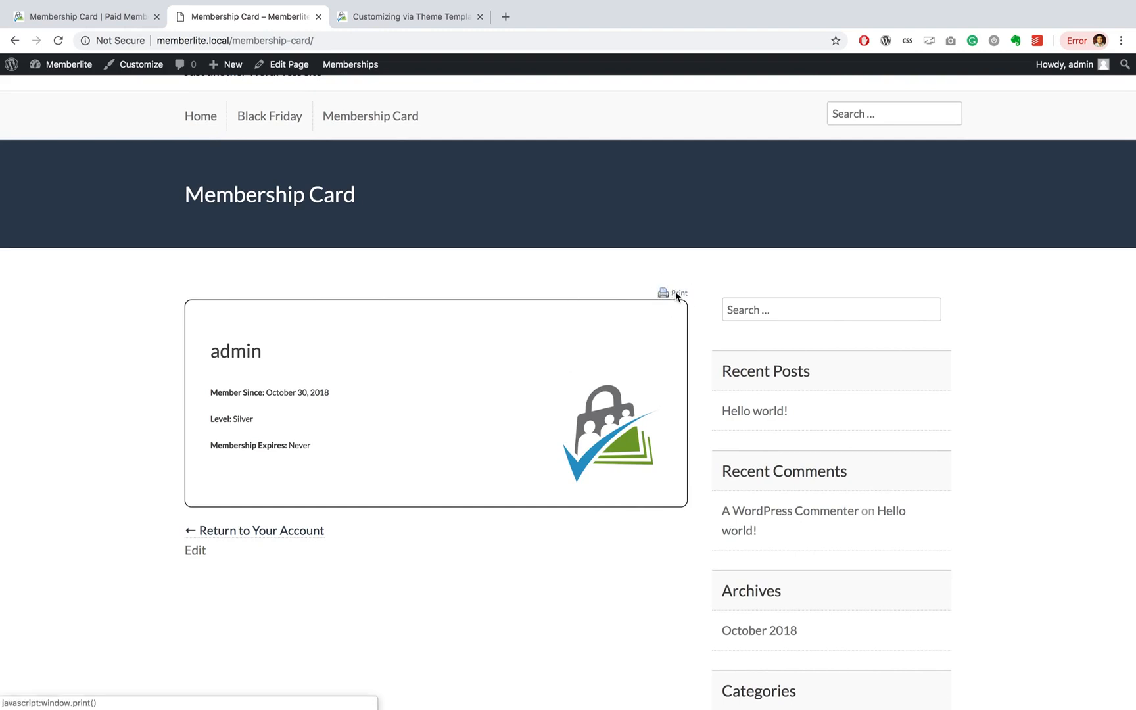
{"action": "left_click", "coordinate": [673, 293]}
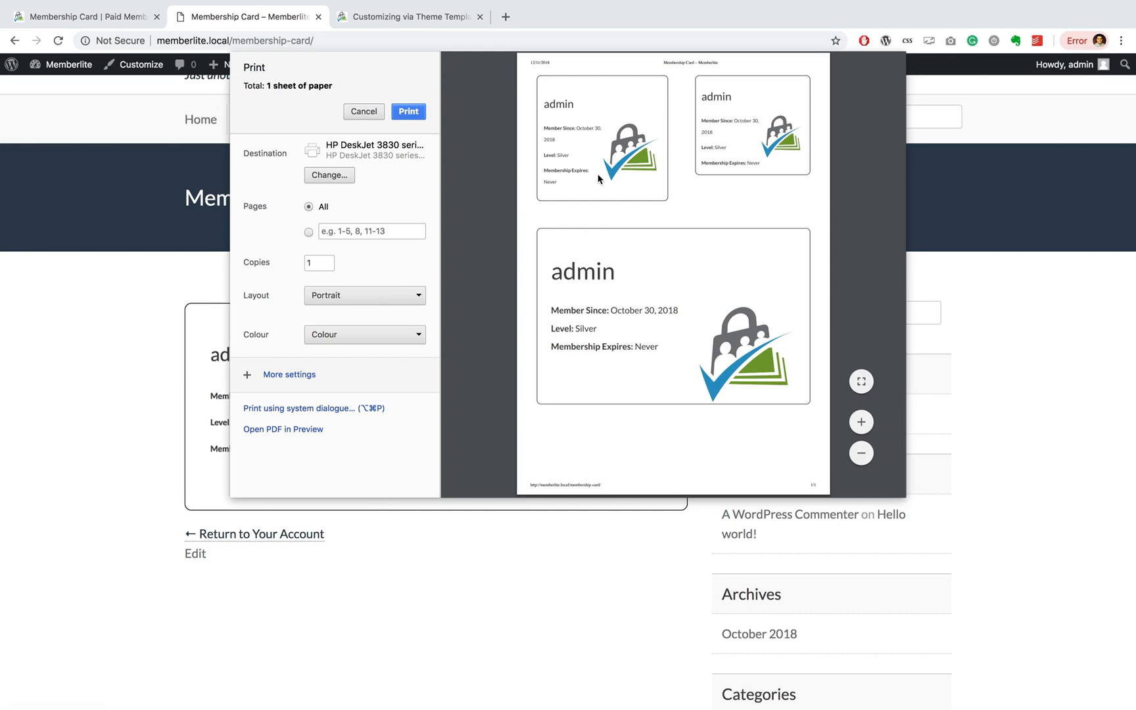
{"action": "mouse_move", "coordinate": [751, 359]}
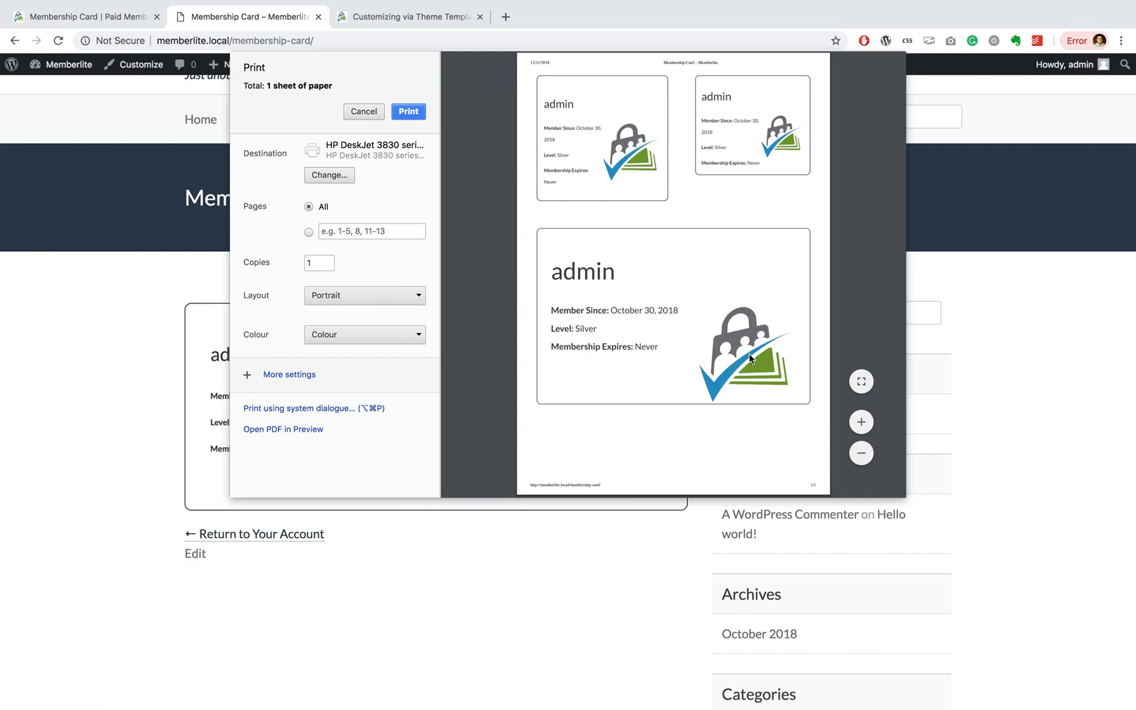
{"action": "mouse_move", "coordinate": [774, 161]}
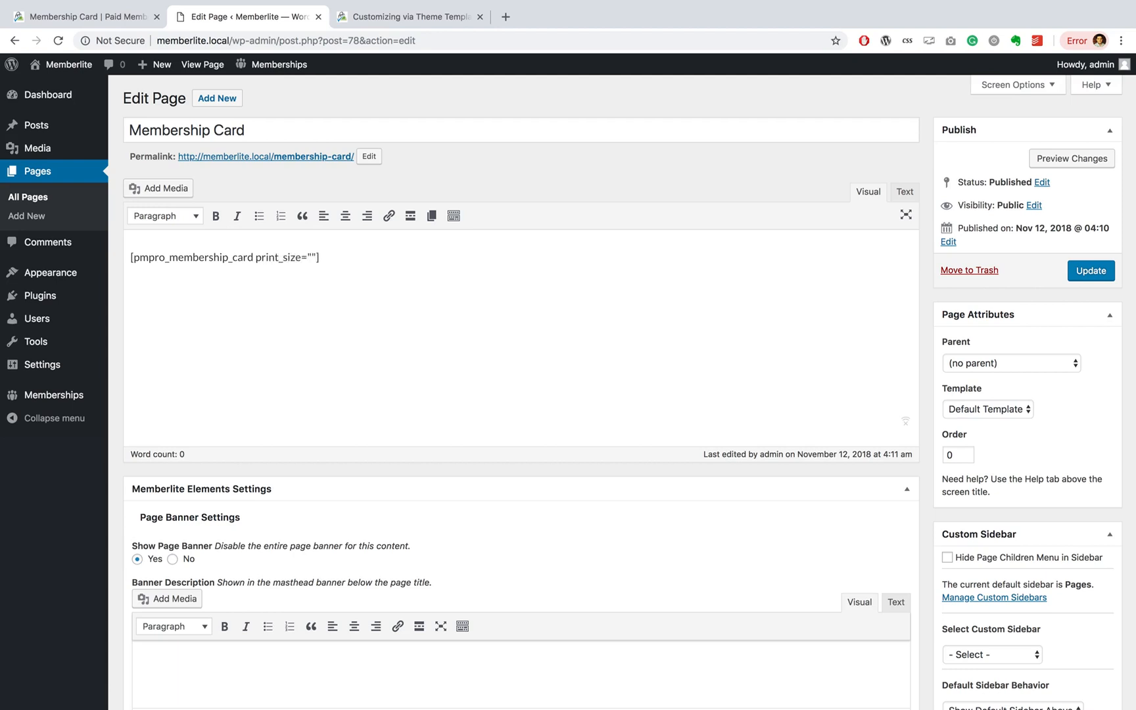
- Edit the shortcode so its print_size is "small" only
{"action": "type", "text": "small"}
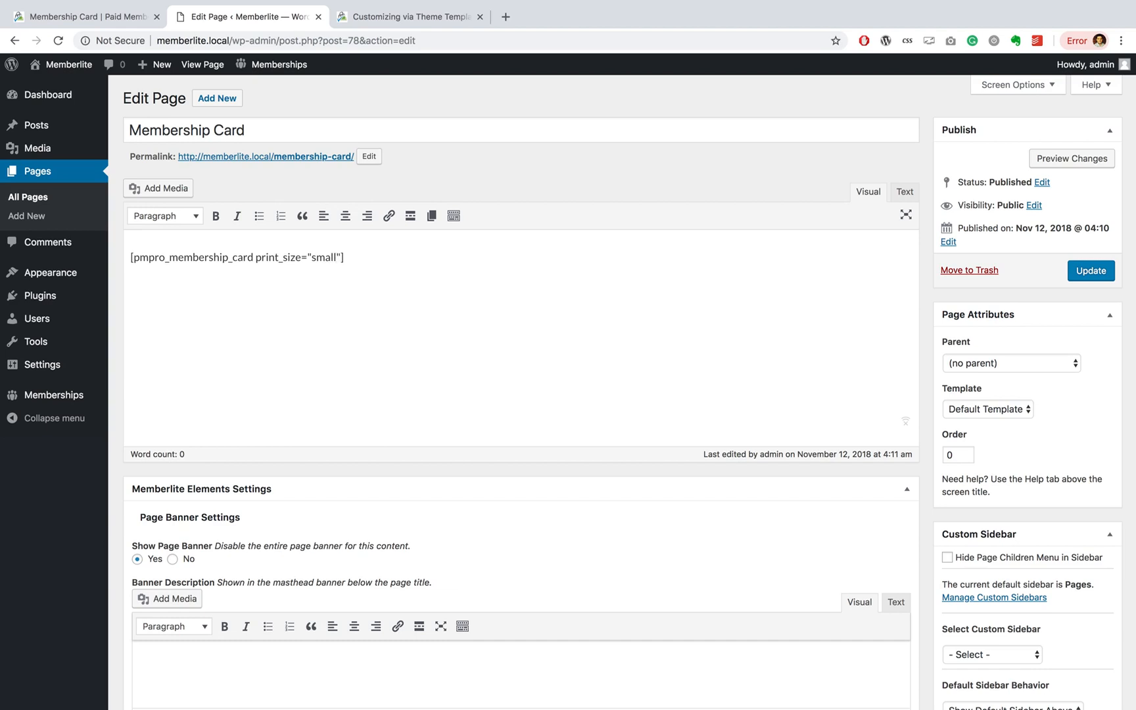
{"action": "type", "text": ",large"}
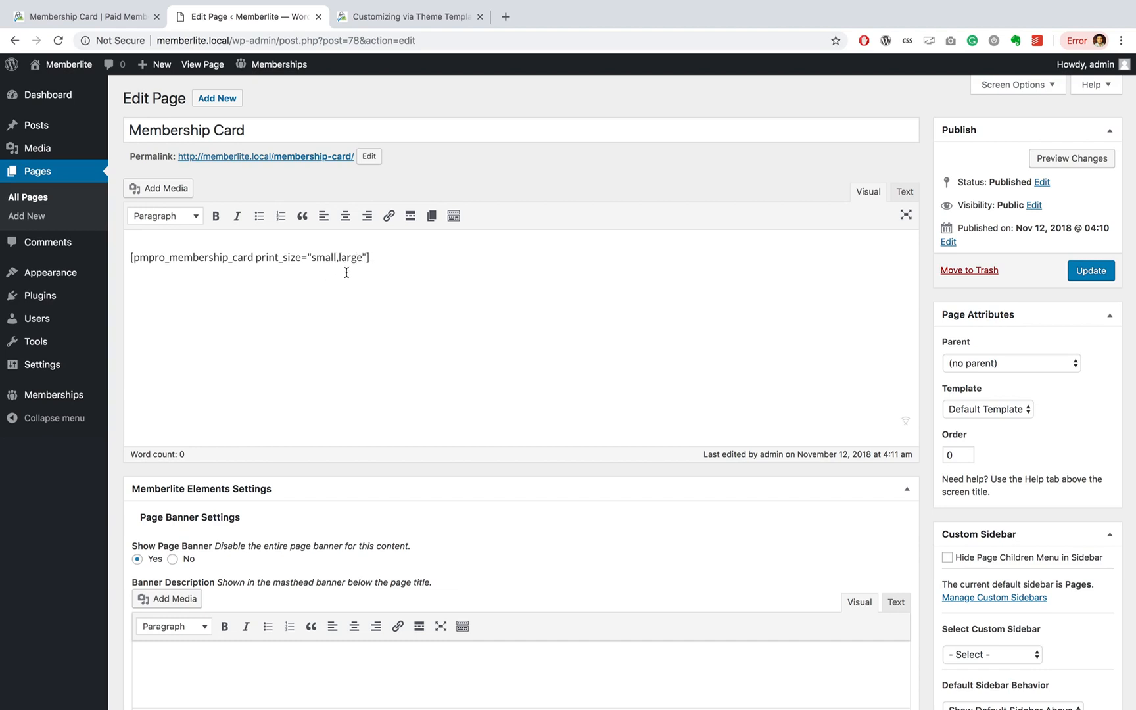
{"action": "double_click", "coordinate": [356, 257]}
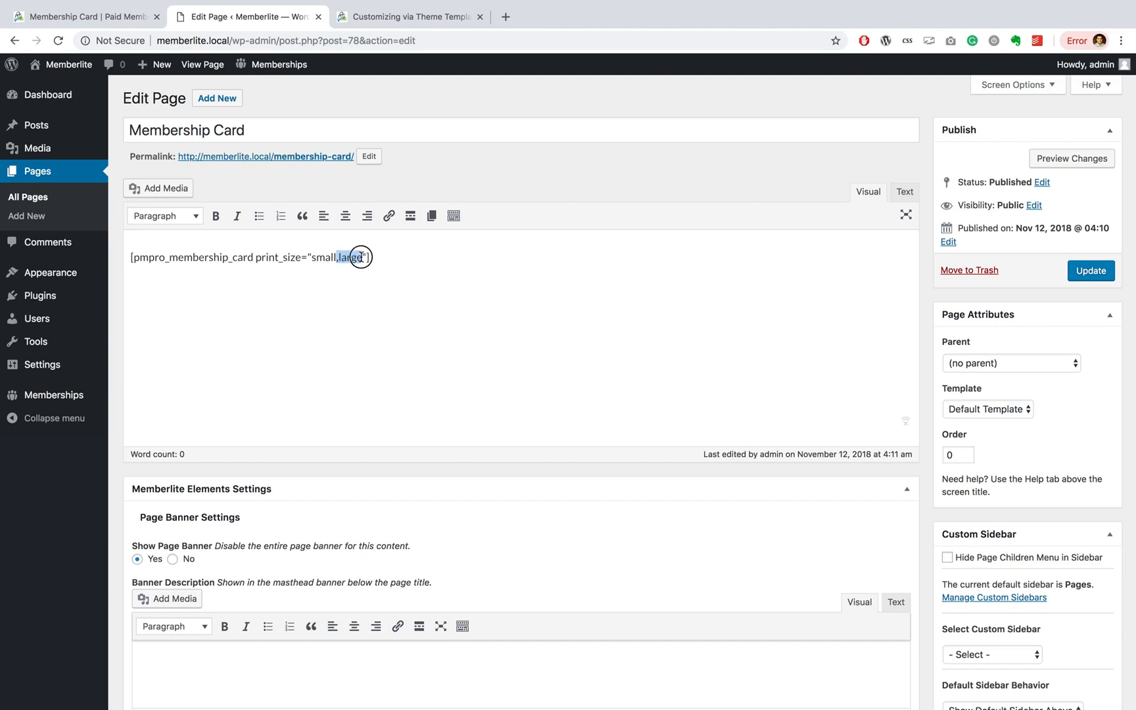
{"action": "key", "text": "Delete"}
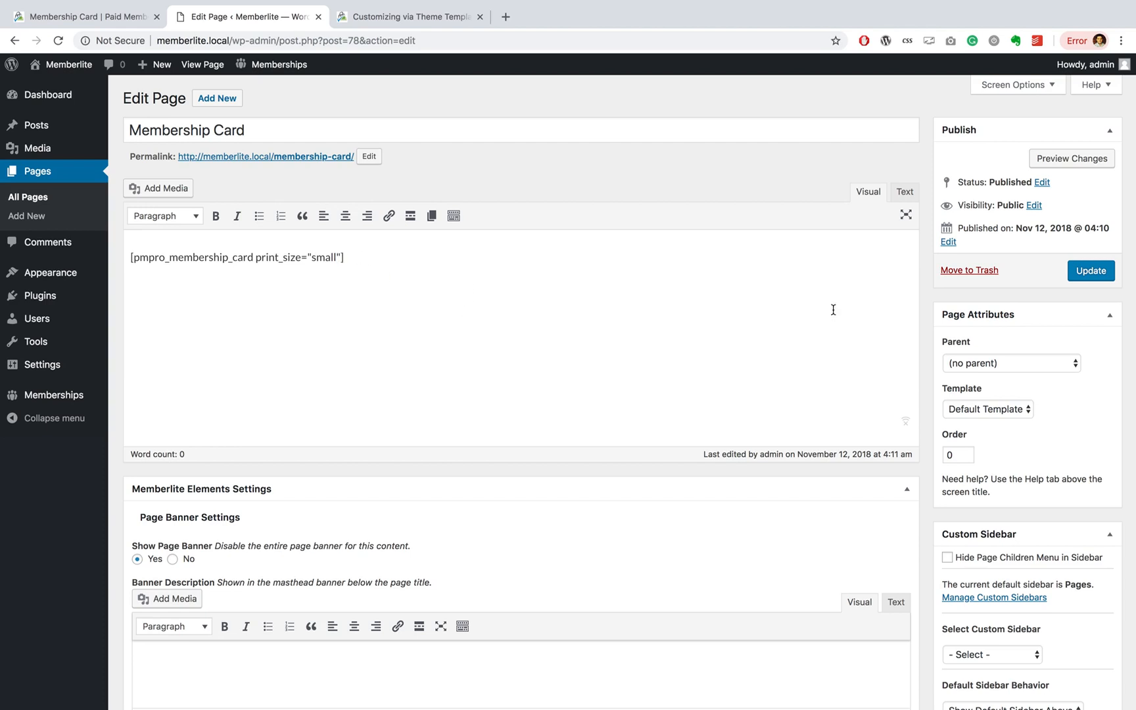
- Update the Membership Card page and go to the live page
{"action": "left_click", "coordinate": [1091, 270]}
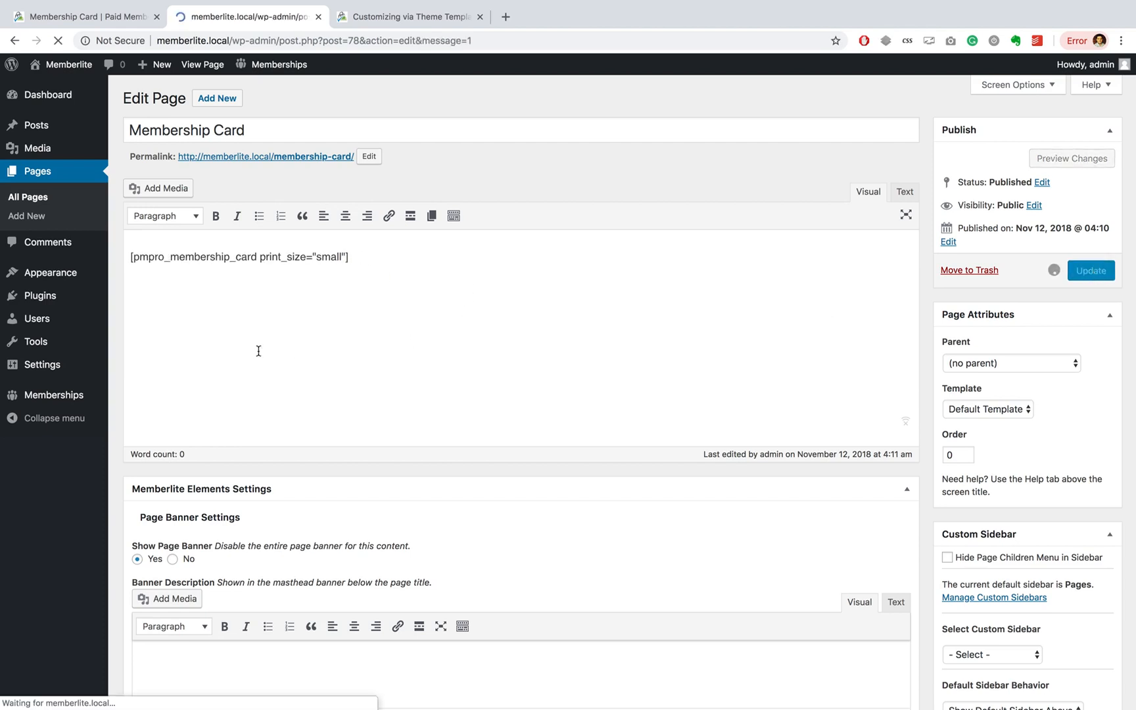
{"action": "left_click", "coordinate": [1091, 270]}
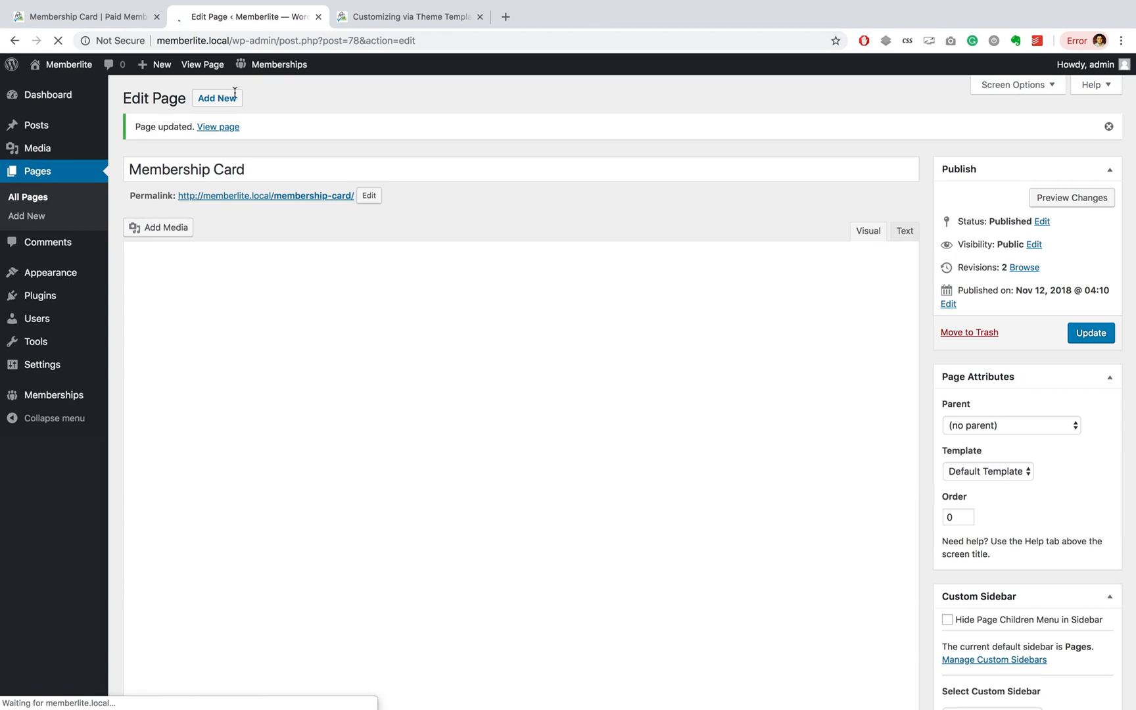
{"action": "left_click", "coordinate": [202, 65]}
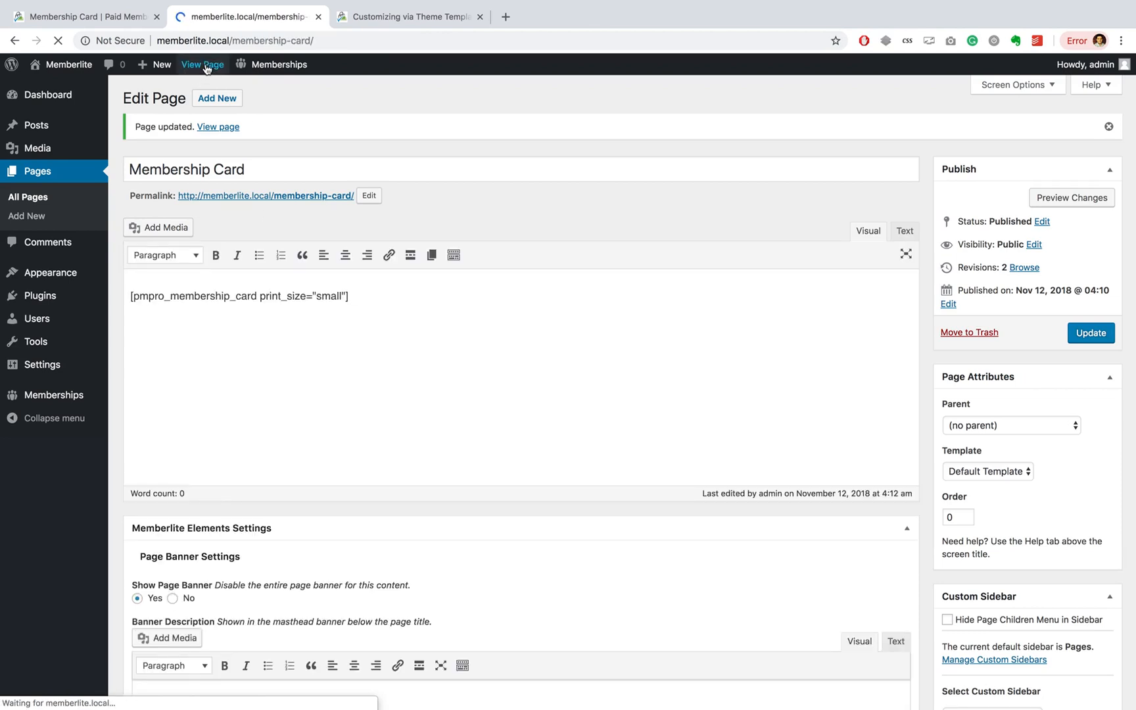
- Print-preview the live card to confirm only a small card prints, then cancel
{"action": "left_click", "coordinate": [201, 65]}
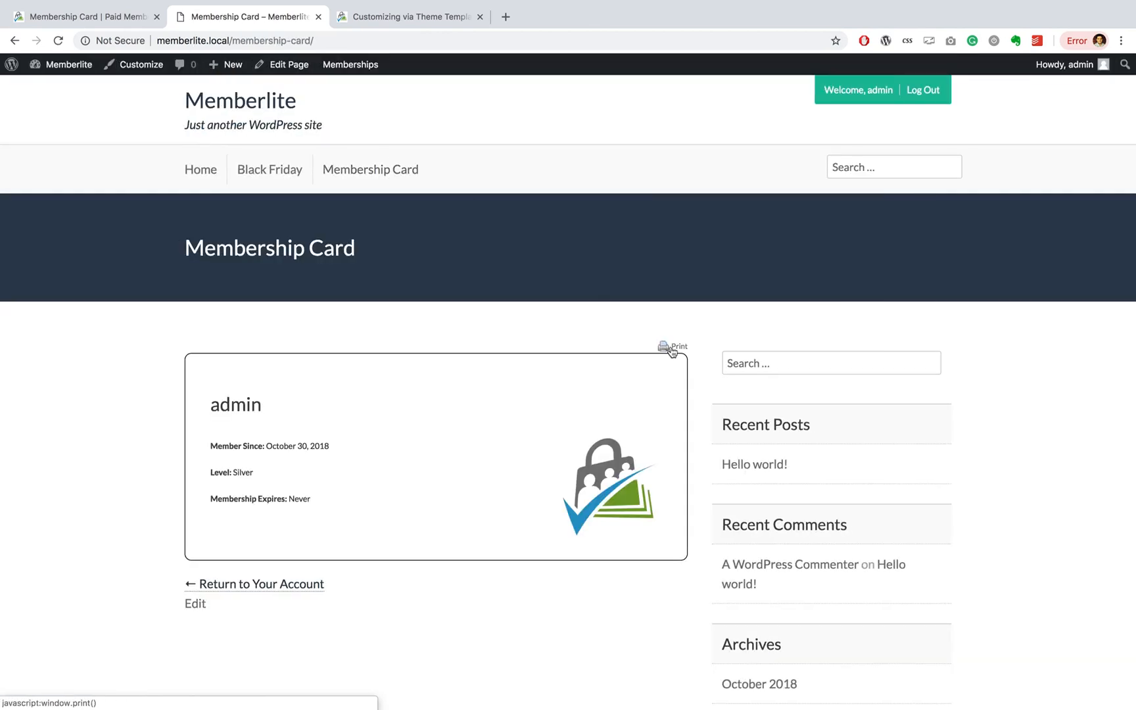
{"action": "left_click", "coordinate": [673, 347]}
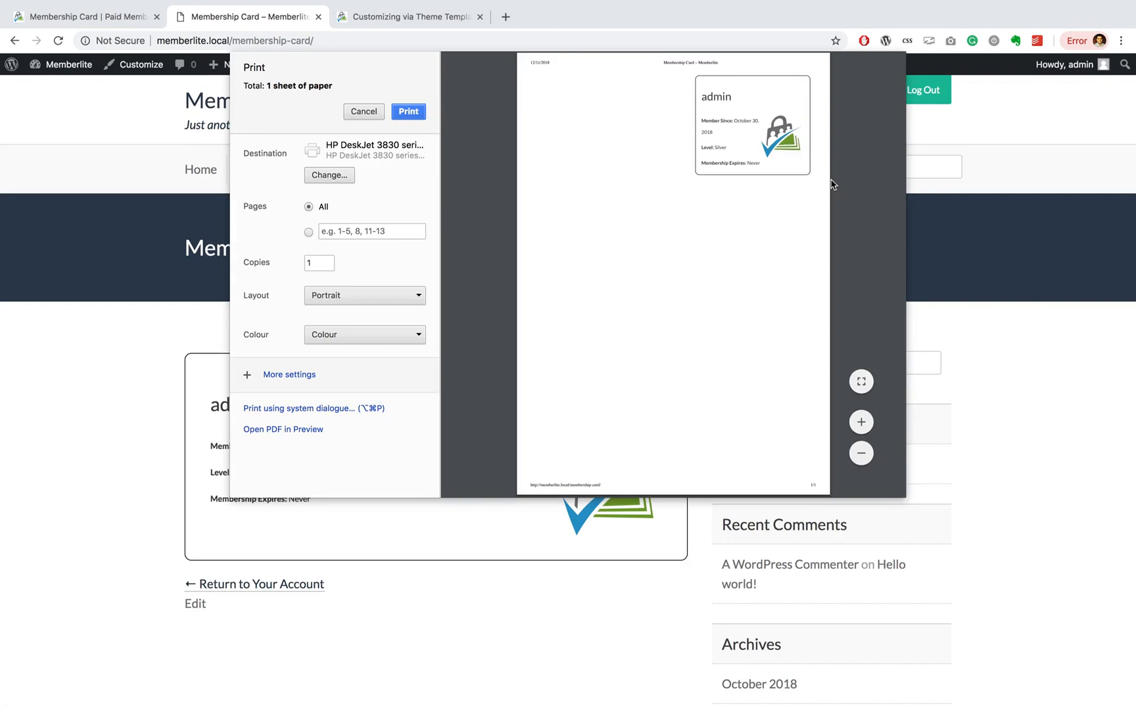
{"action": "mouse_move", "coordinate": [792, 164]}
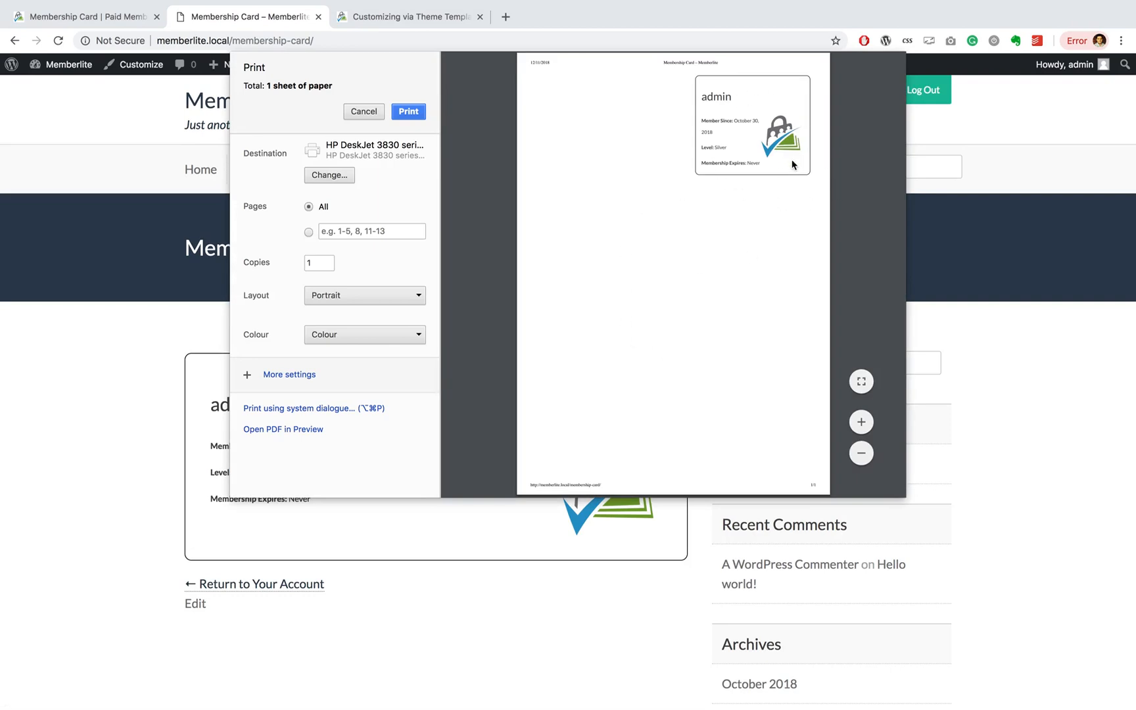
{"action": "left_click", "coordinate": [364, 112]}
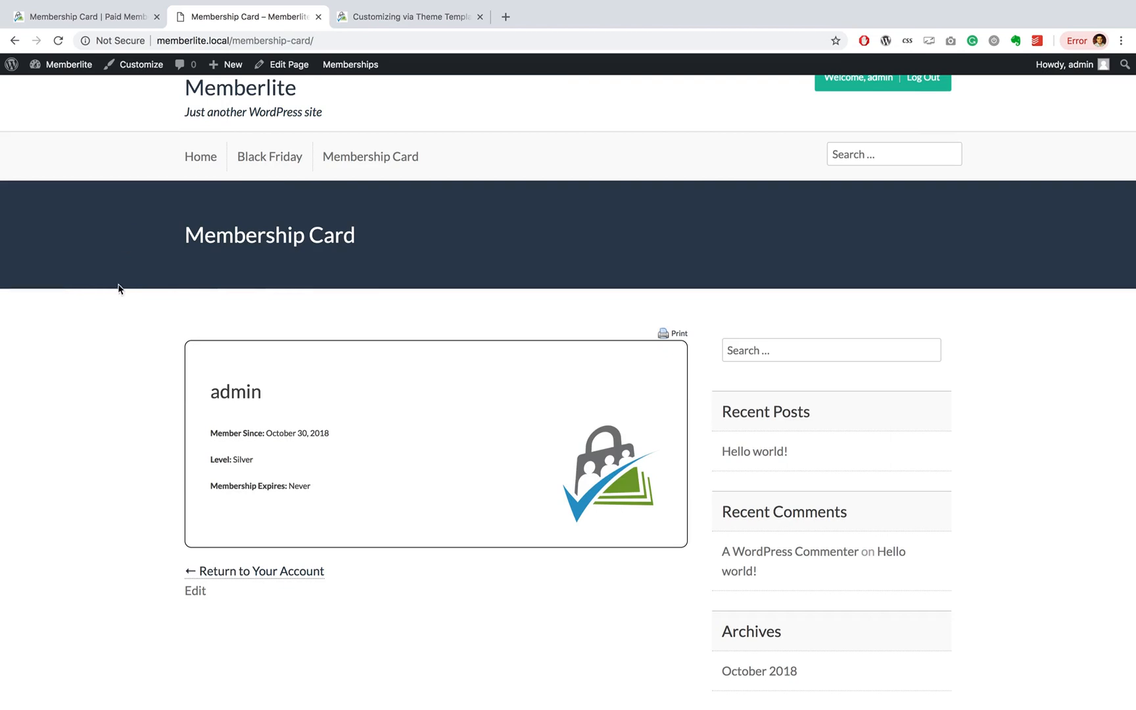
{"action": "mouse_move", "coordinate": [163, 500]}
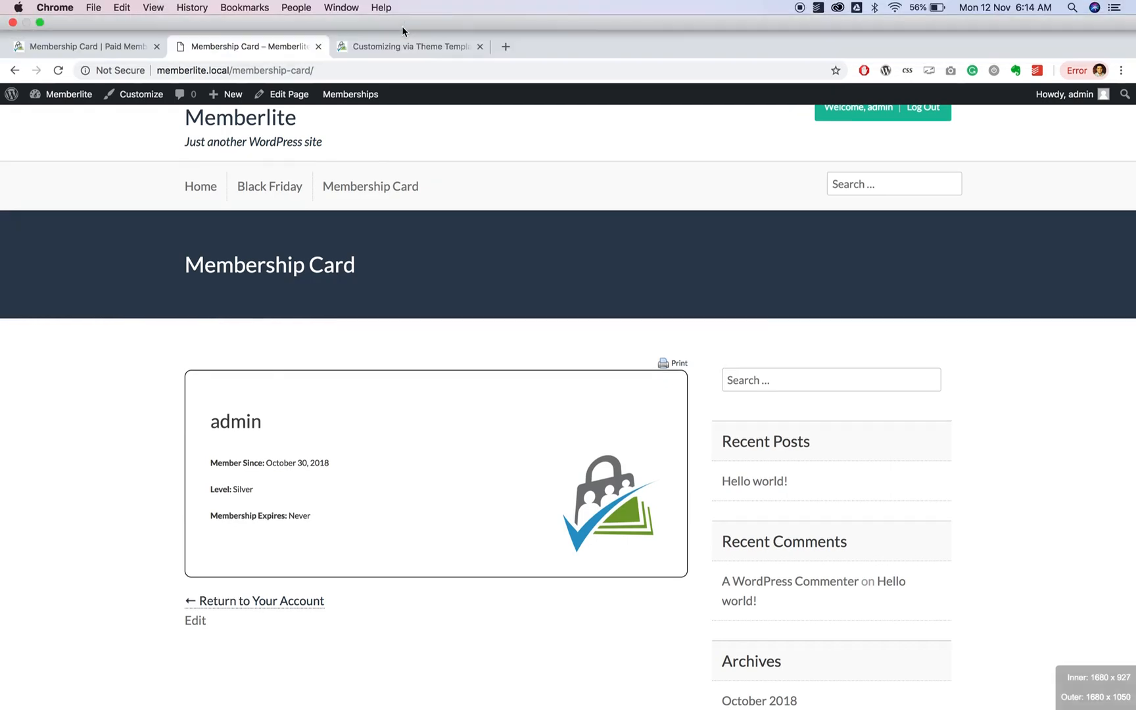
- Switch to the Customizing via Theme Templates documentation tab and scroll through it
{"action": "left_click", "coordinate": [409, 46]}
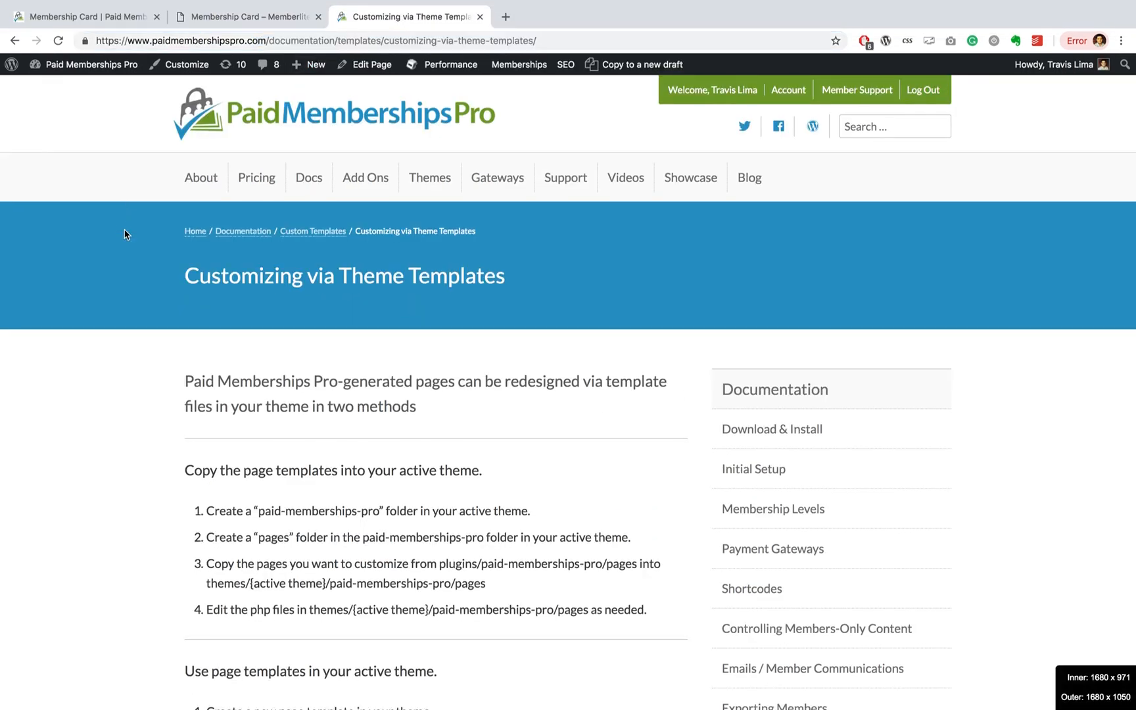
{"action": "scroll", "scroll_direction": "down", "scroll_amount": 3}
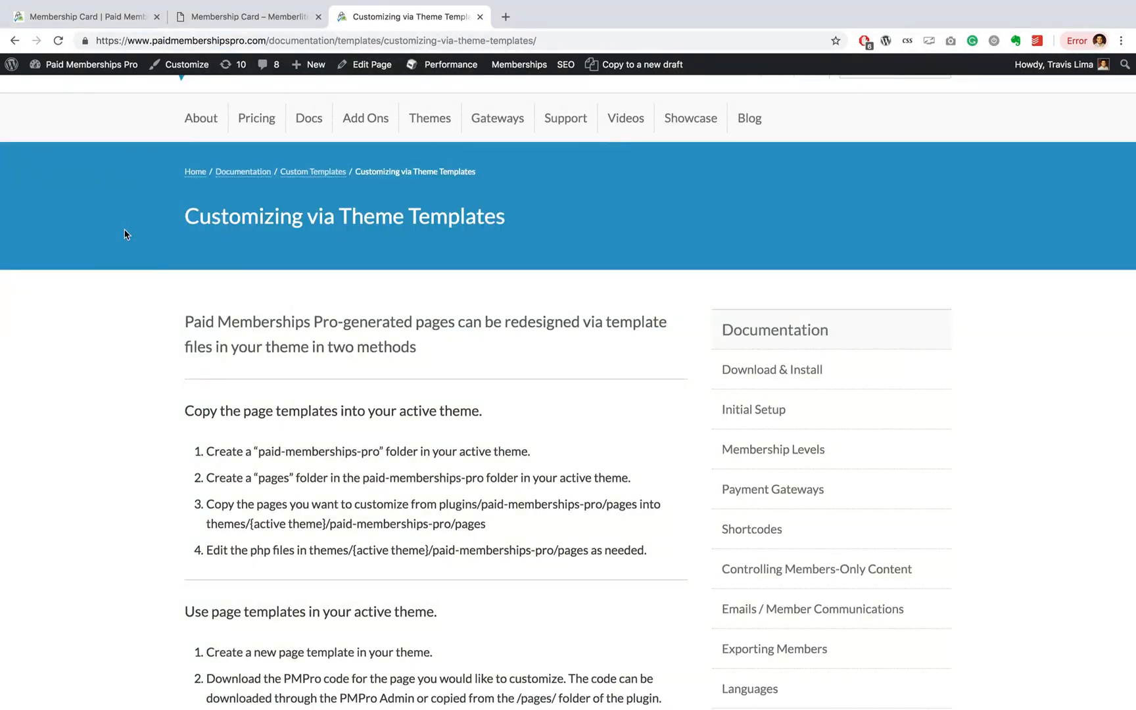
{"action": "scroll", "scroll_direction": "down", "scroll_amount": 3}
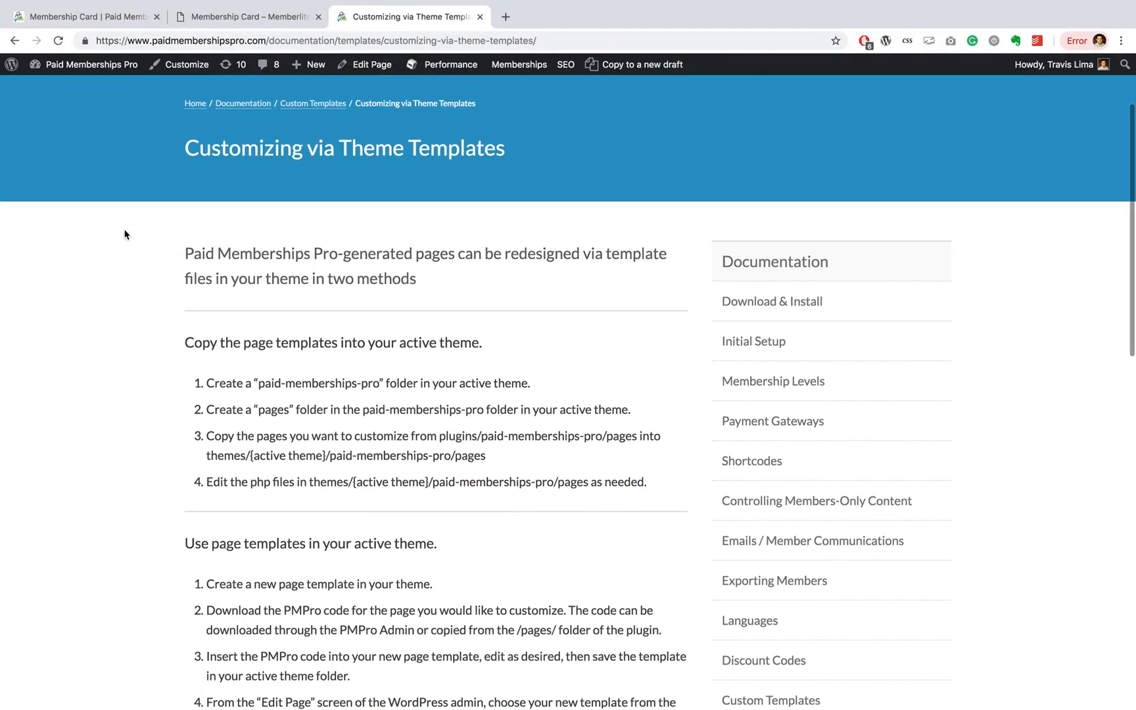
{"action": "scroll", "scroll_direction": "down", "scroll_amount": 3}
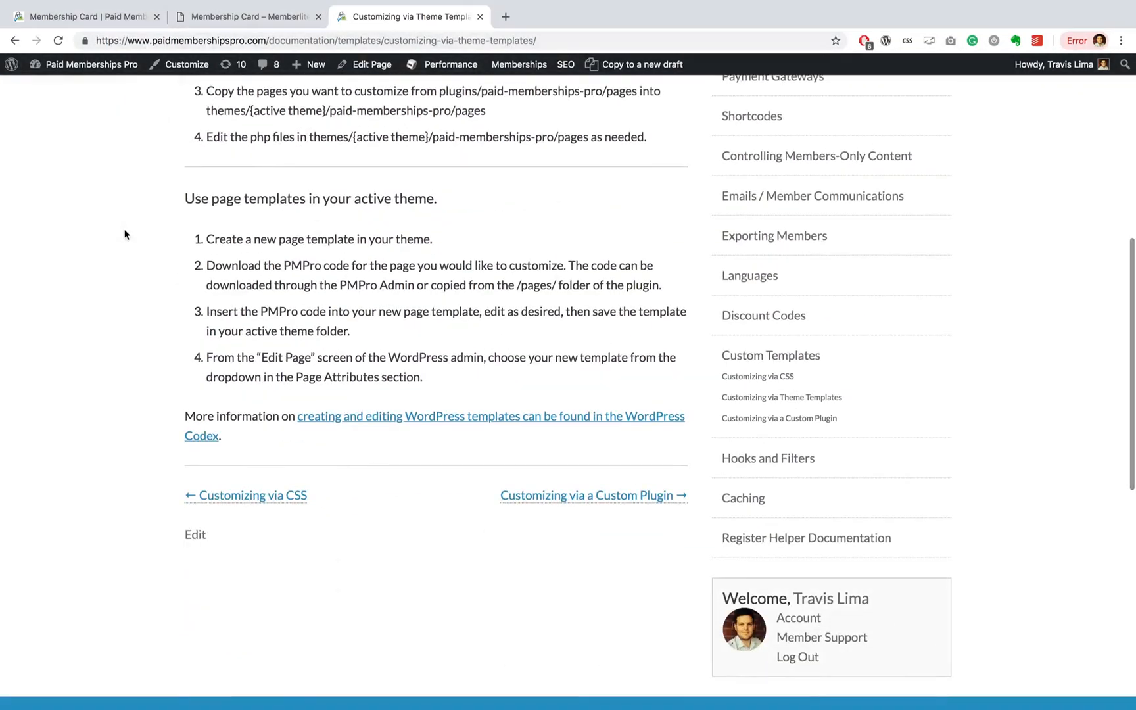
{"action": "scroll", "scroll_direction": "up", "scroll_amount": 3}
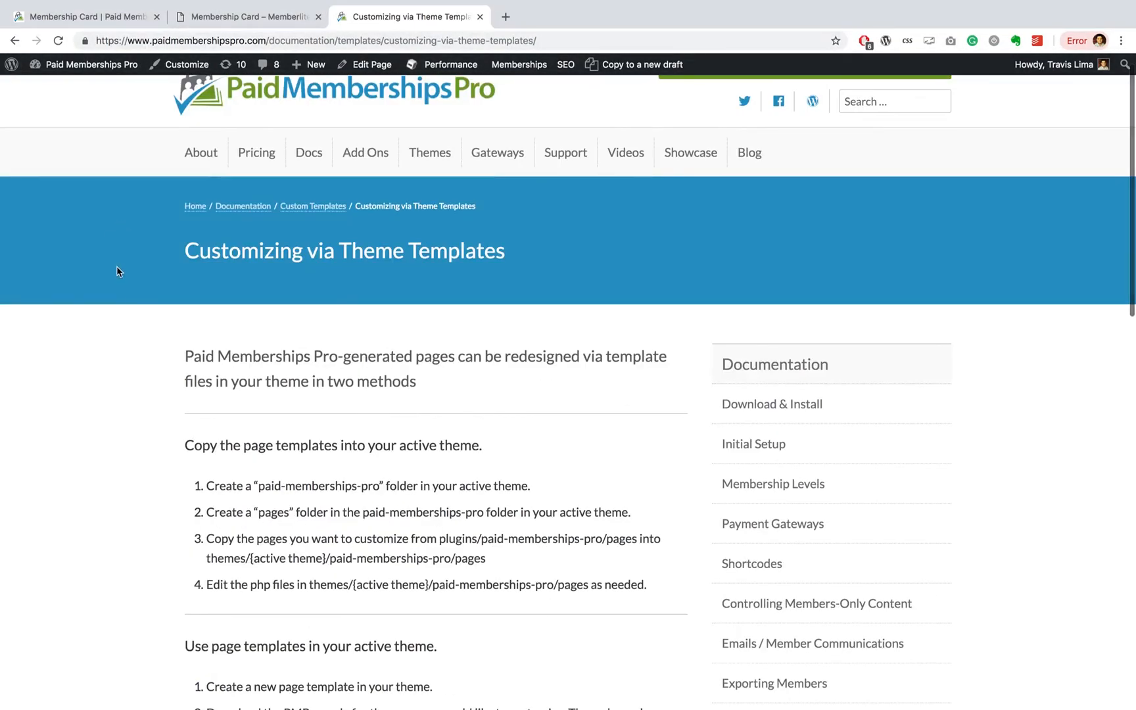
{"action": "mouse_move", "coordinate": [254, 218]}
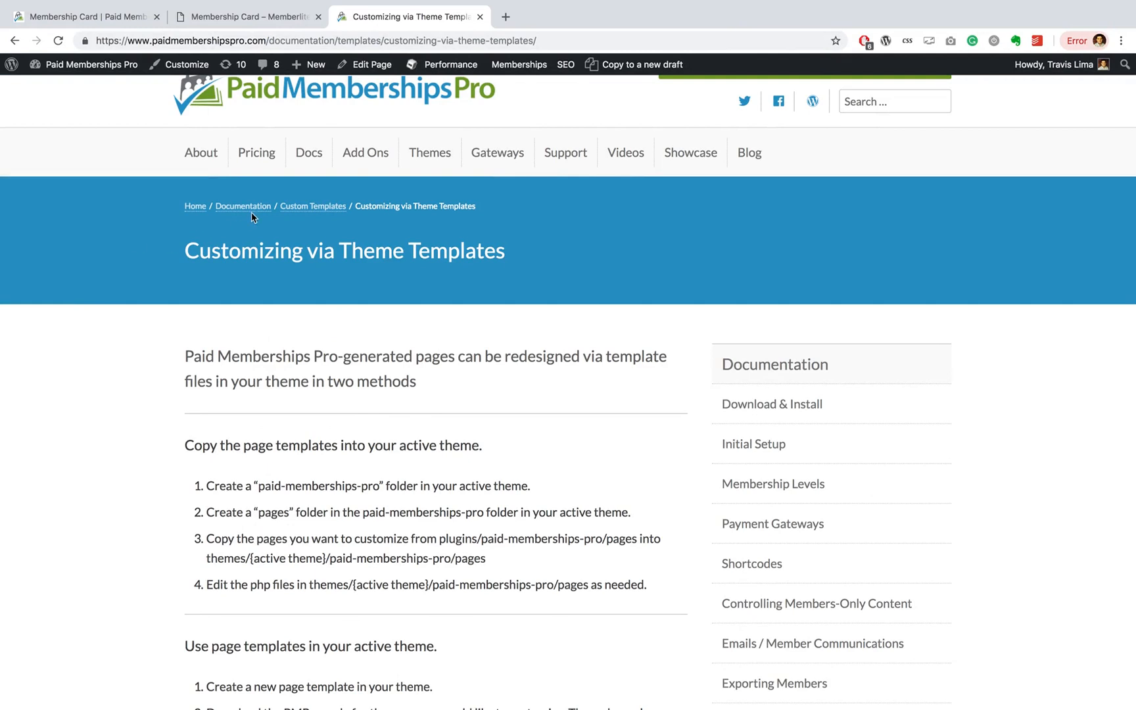
{"action": "mouse_move", "coordinate": [331, 221]}
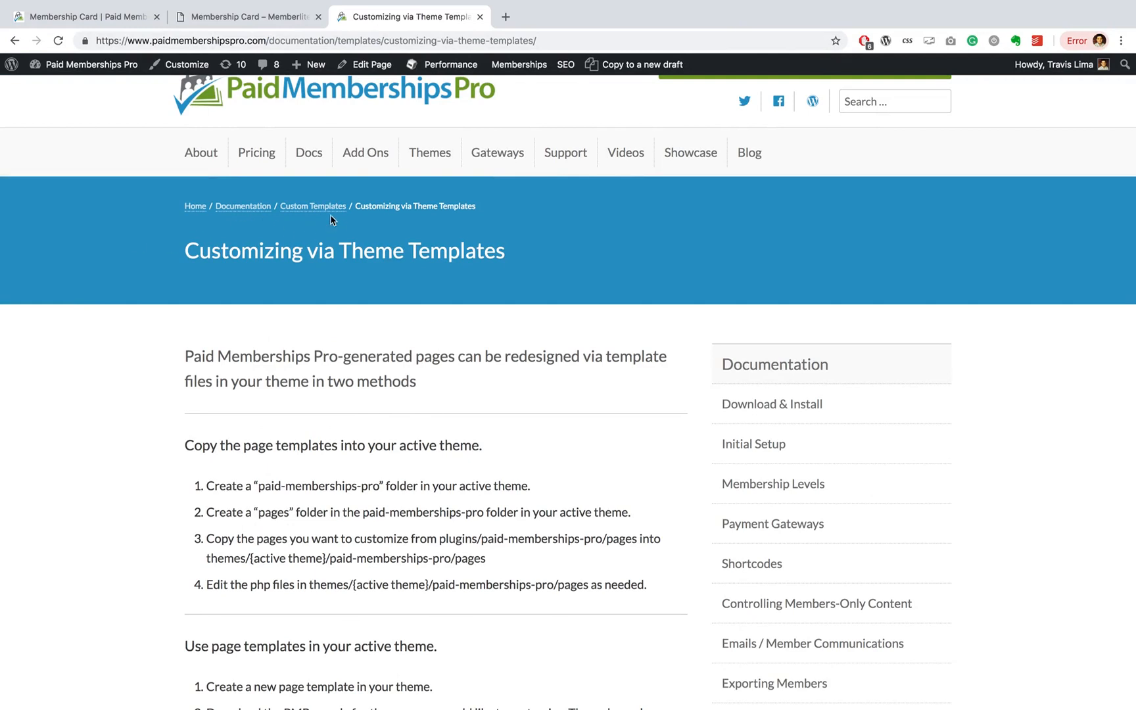
{"action": "mouse_move", "coordinate": [391, 219]}
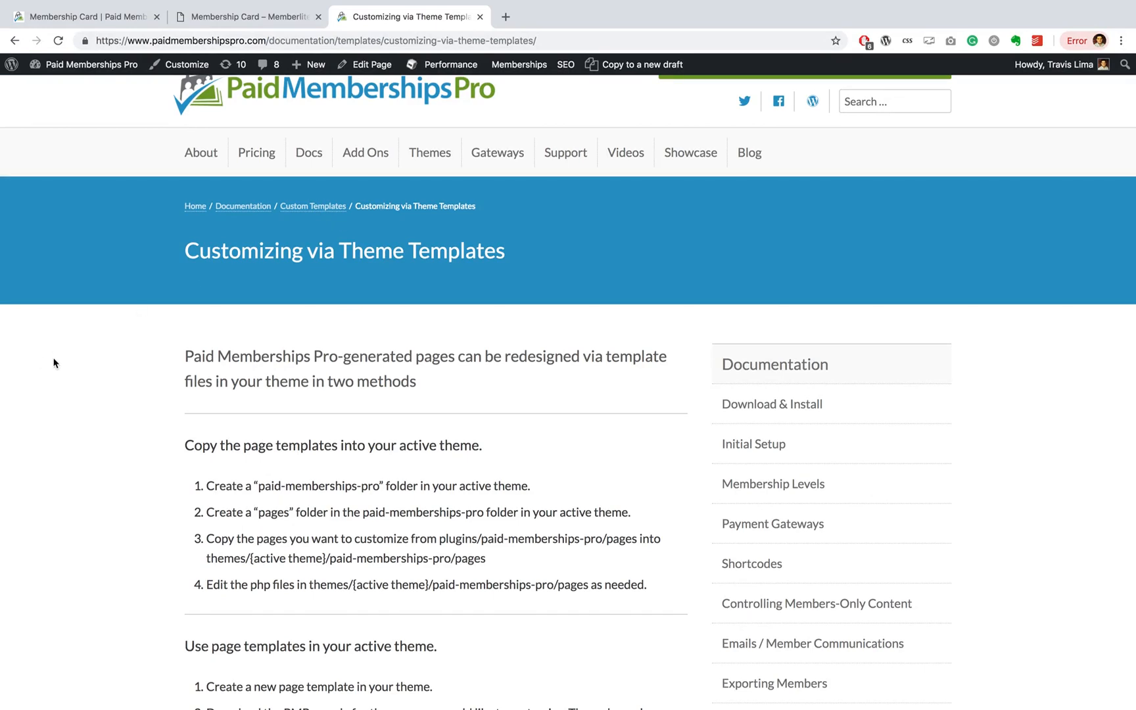
{"action": "scroll", "scroll_direction": "down", "scroll_amount": 3}
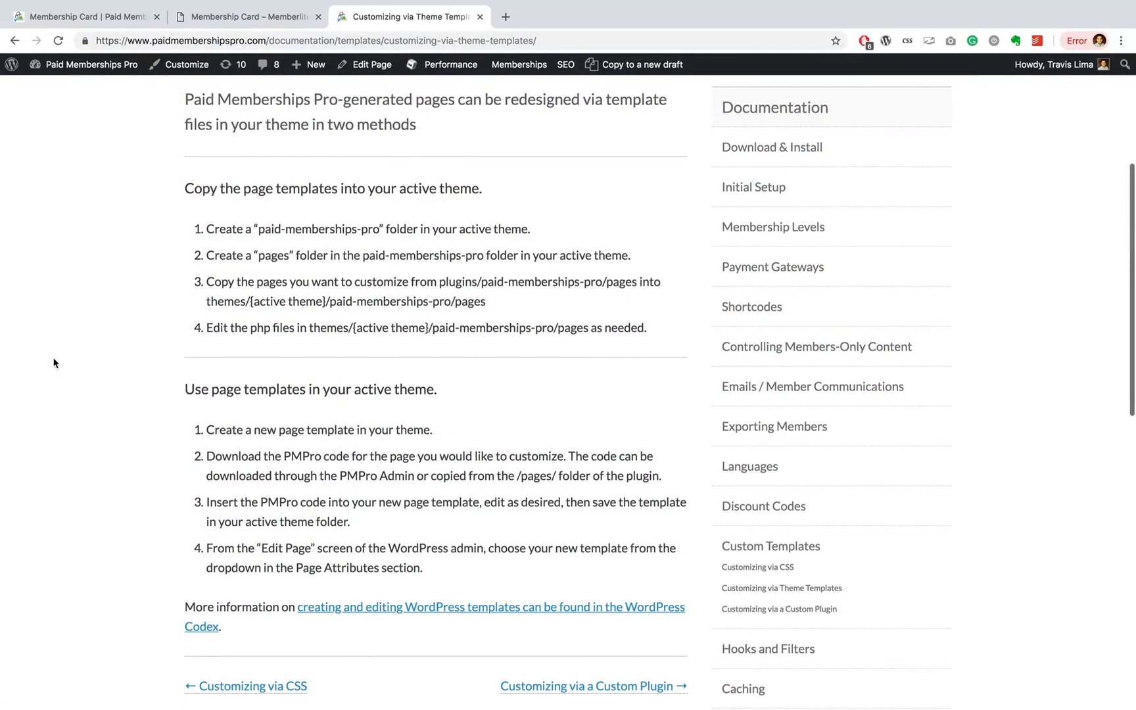
{"action": "scroll", "scroll_direction": "down", "scroll_amount": 3}
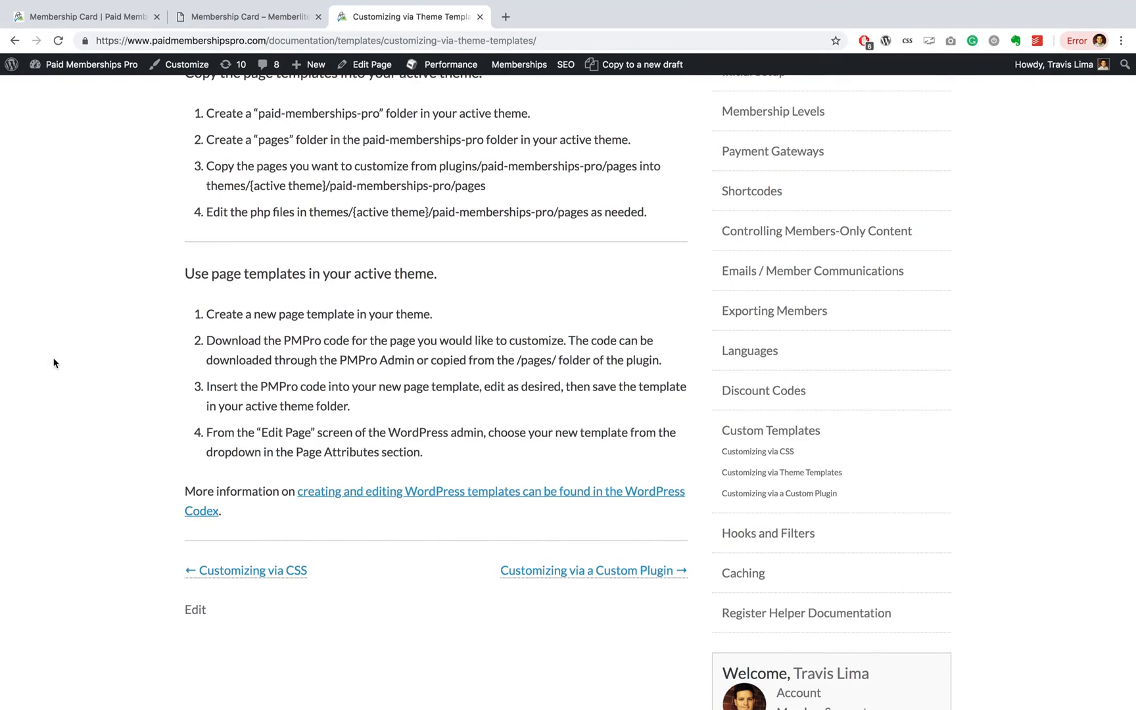
{"action": "scroll", "scroll_direction": "up", "scroll_amount": 3}
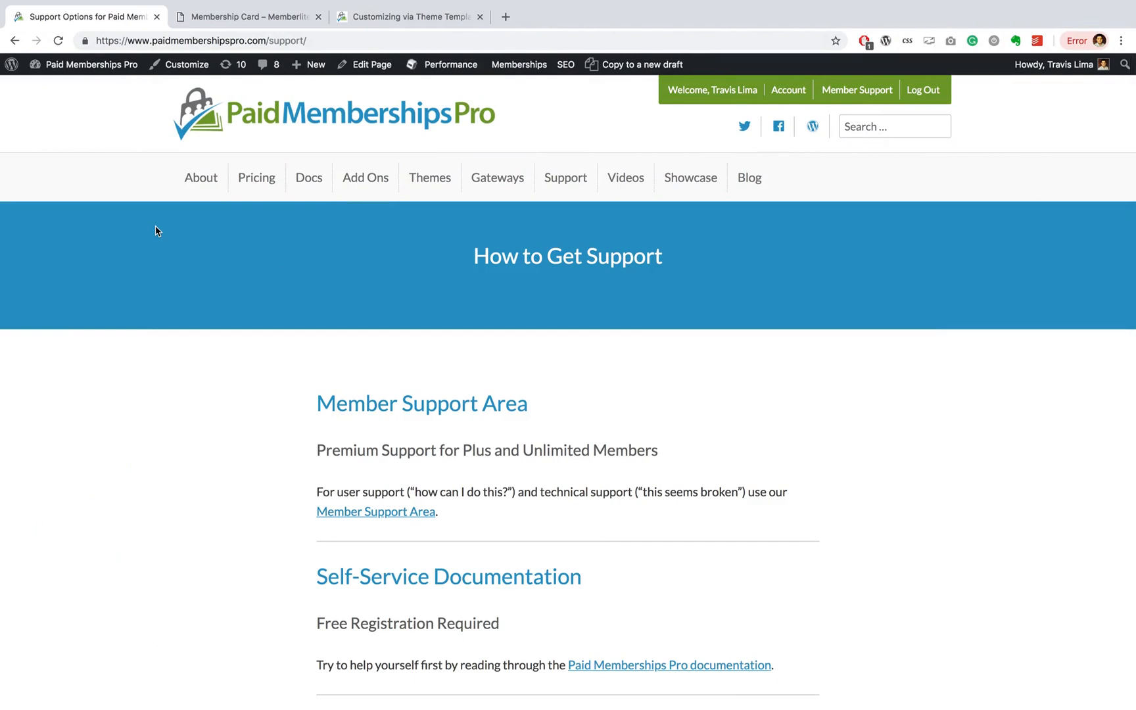
- Scroll down the How to Get Support page and follow the Member Support Area link
{"action": "scroll", "scroll_direction": "down", "scroll_amount": 3}
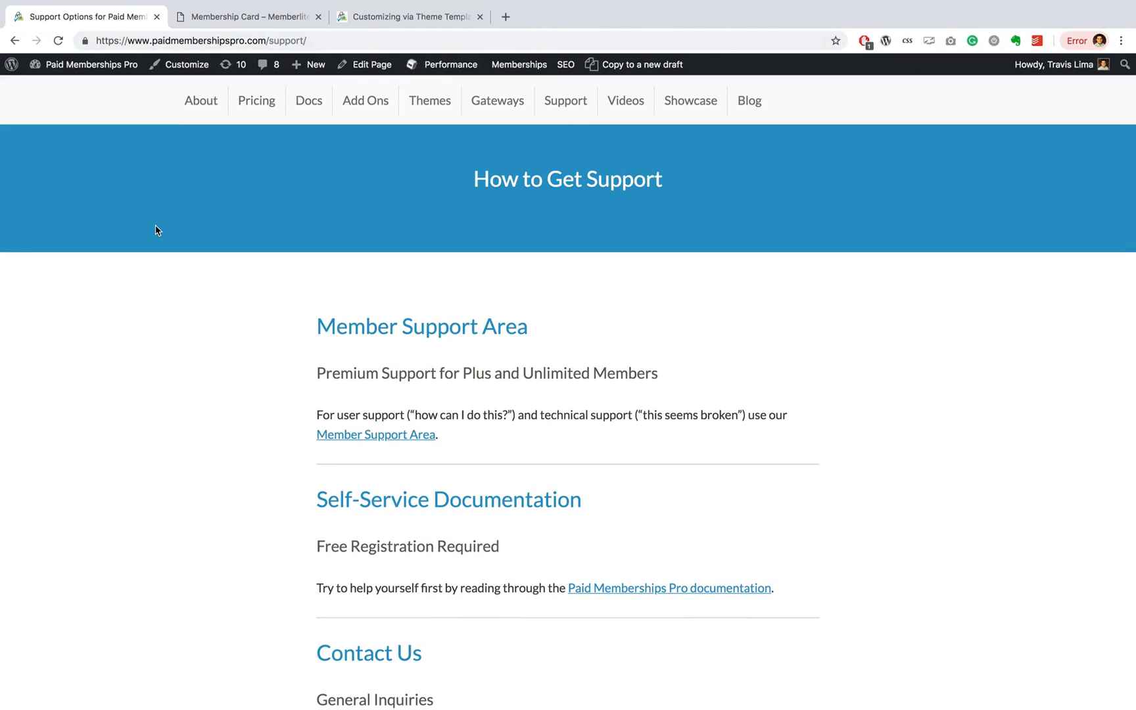
{"action": "scroll", "scroll_direction": "down", "scroll_amount": 3}
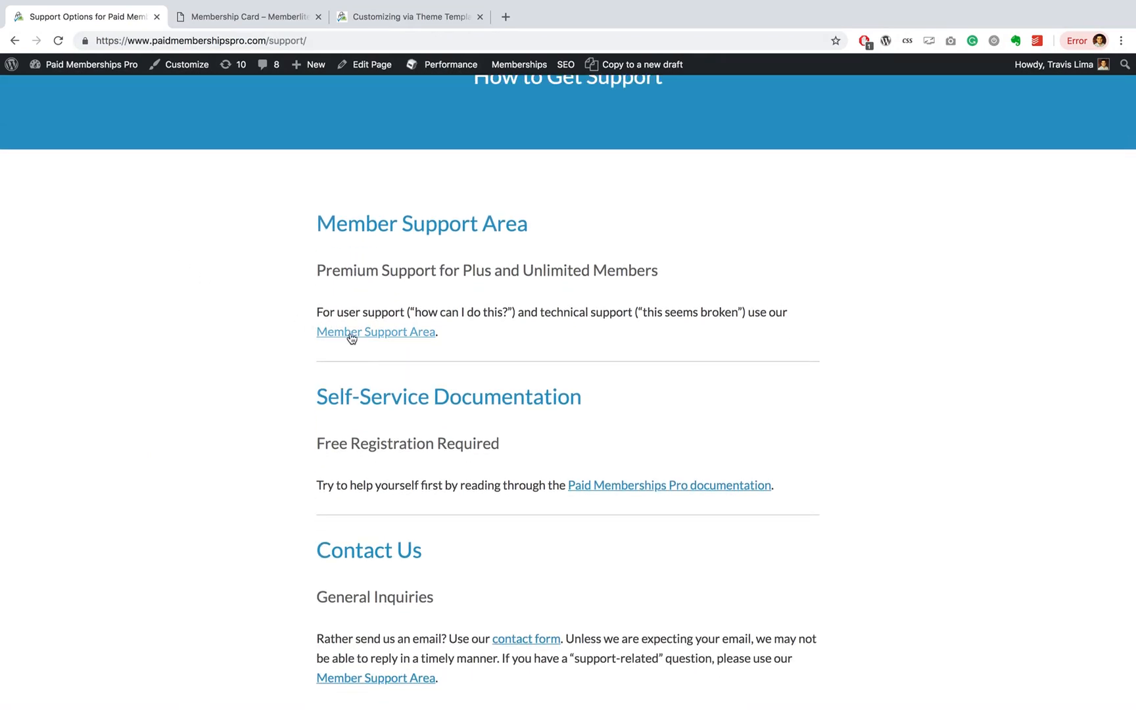
{"action": "left_click", "coordinate": [352, 332]}
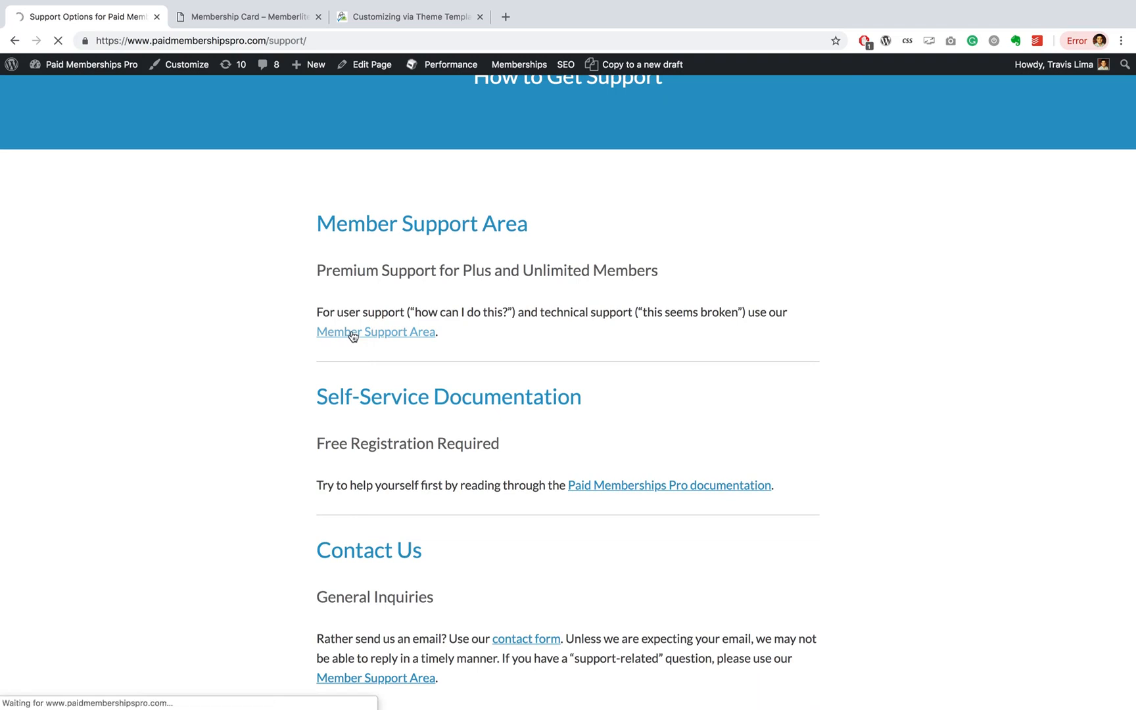